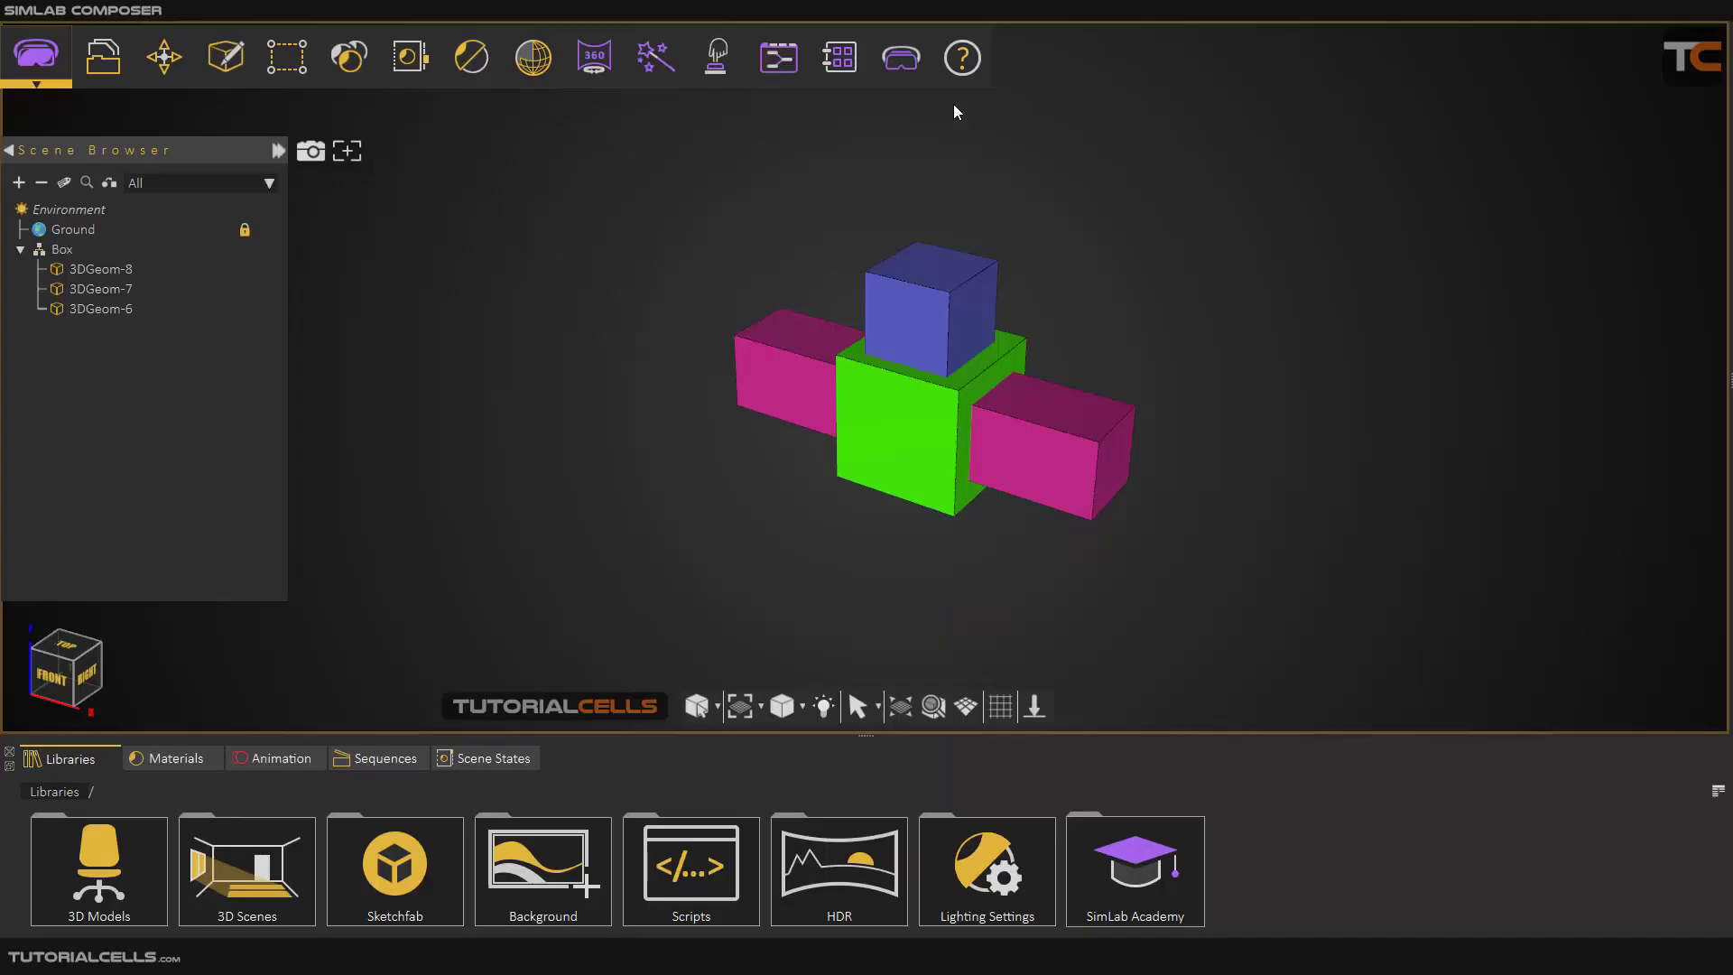
# Open the Geometry toolbar menu to view the Boolean Operations entries
pyautogui.click(284, 56)
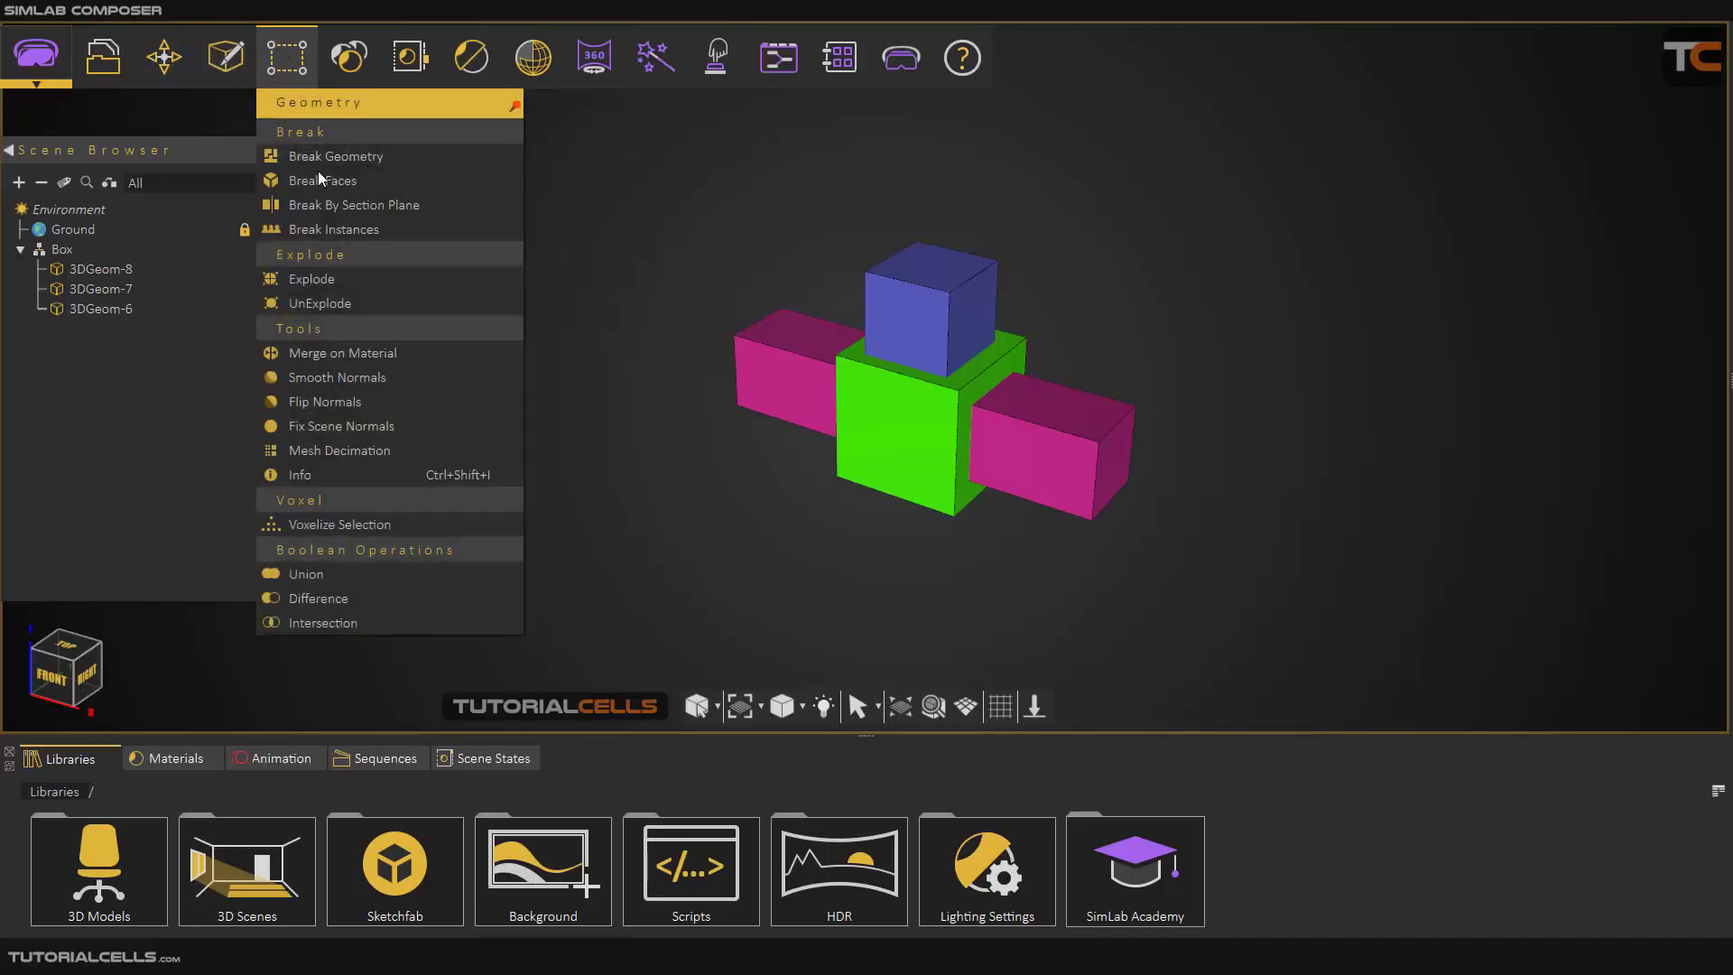
pyautogui.moveTo(398, 579)
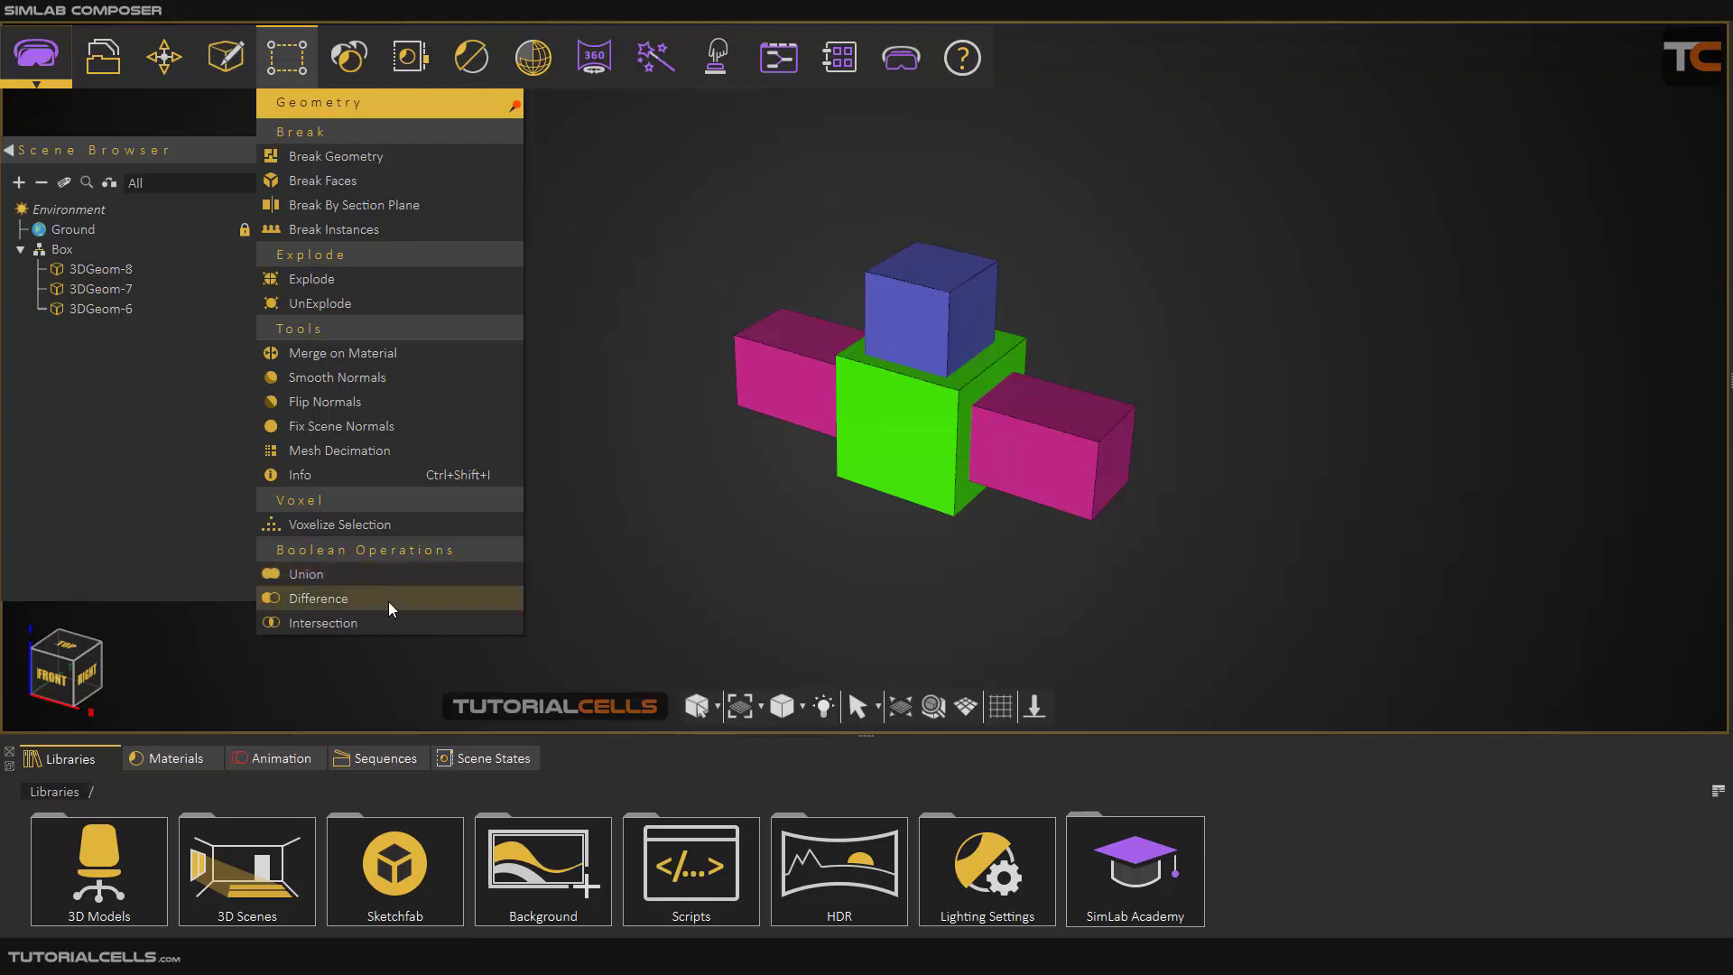
pyautogui.moveTo(633, 625)
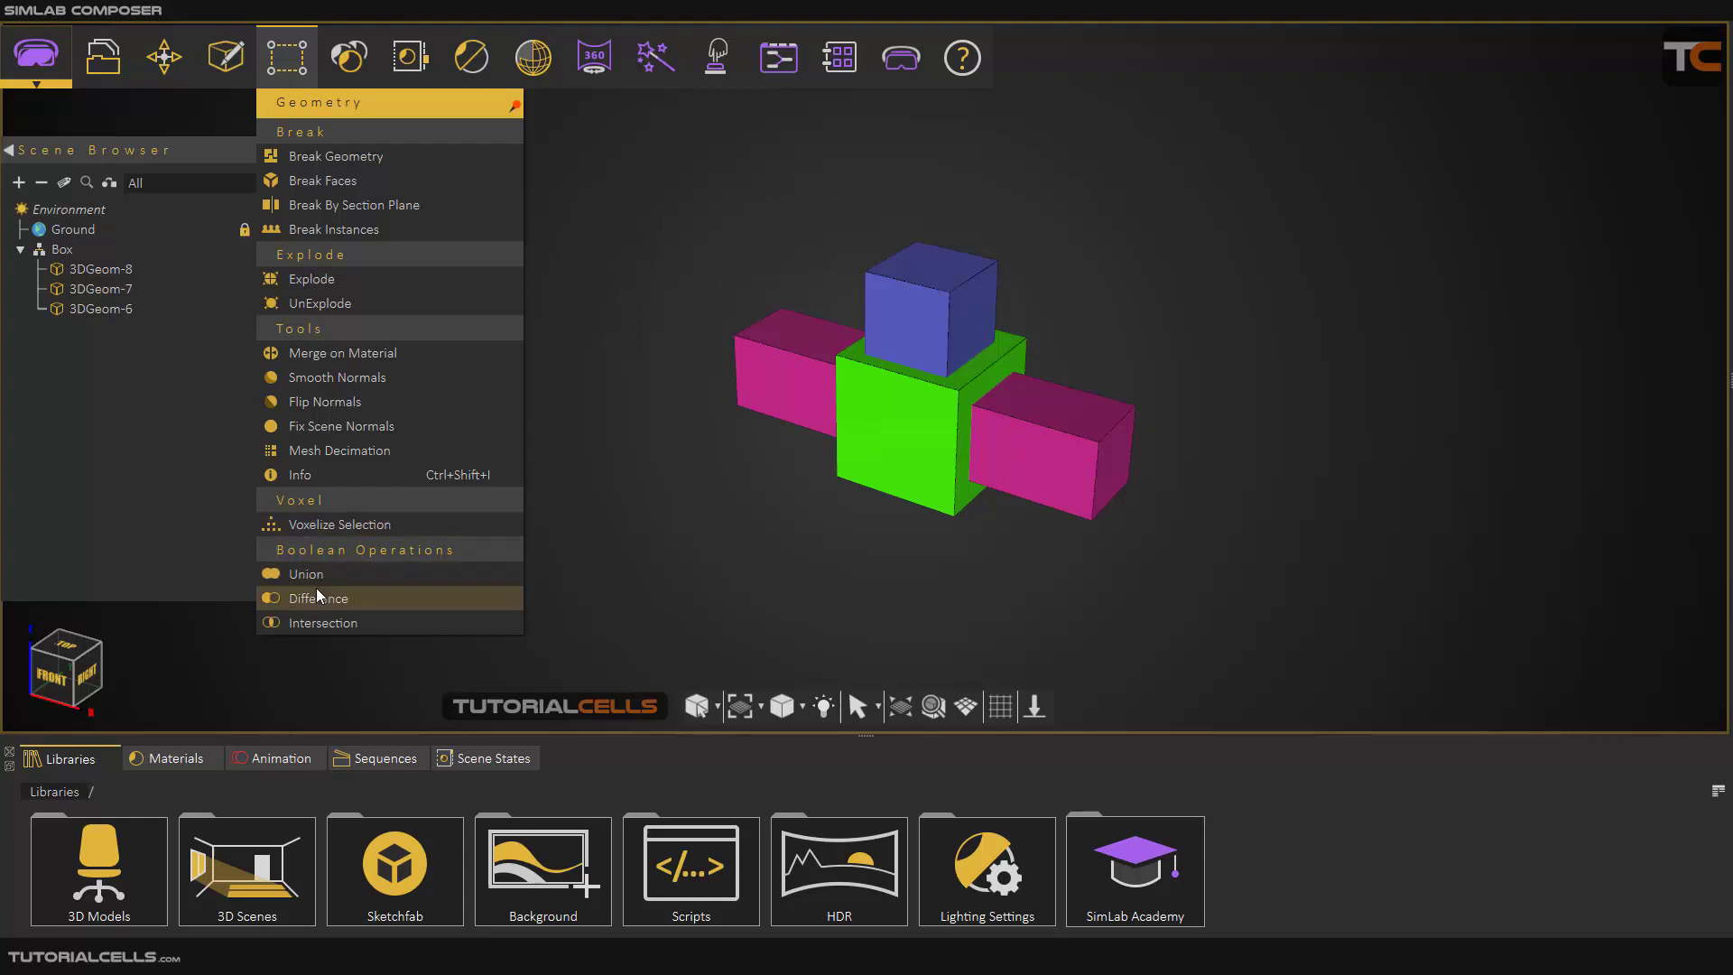
pyautogui.moveTo(537, 593)
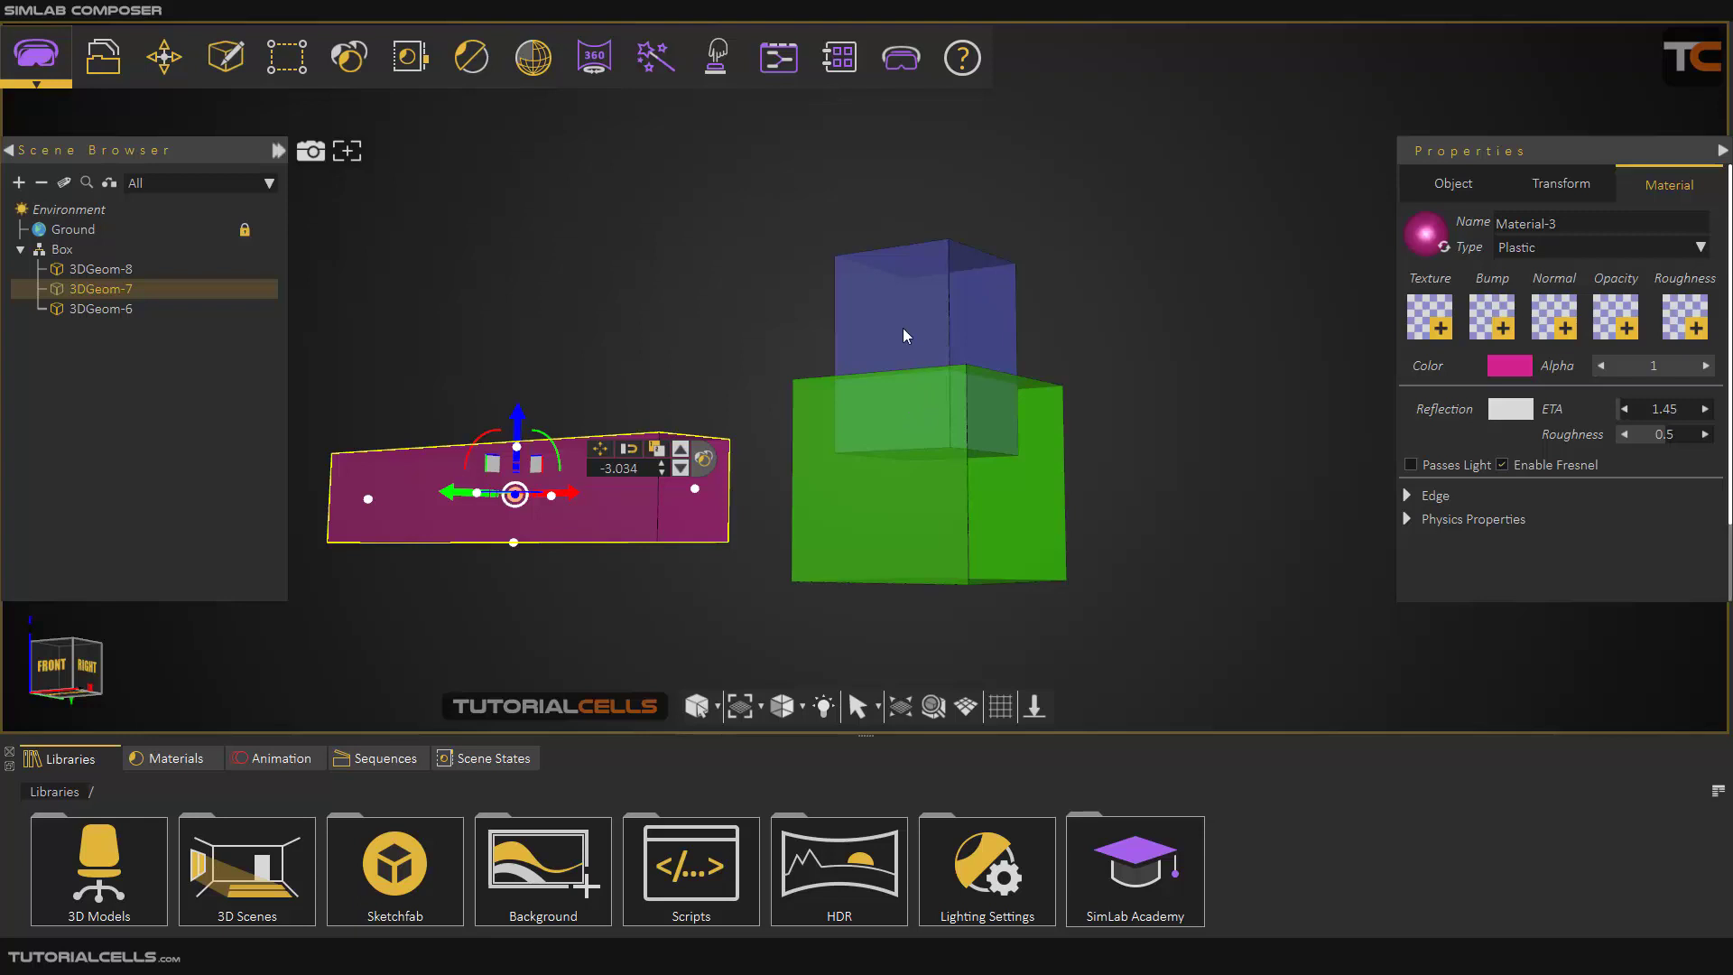
pyautogui.moveTo(888, 389)
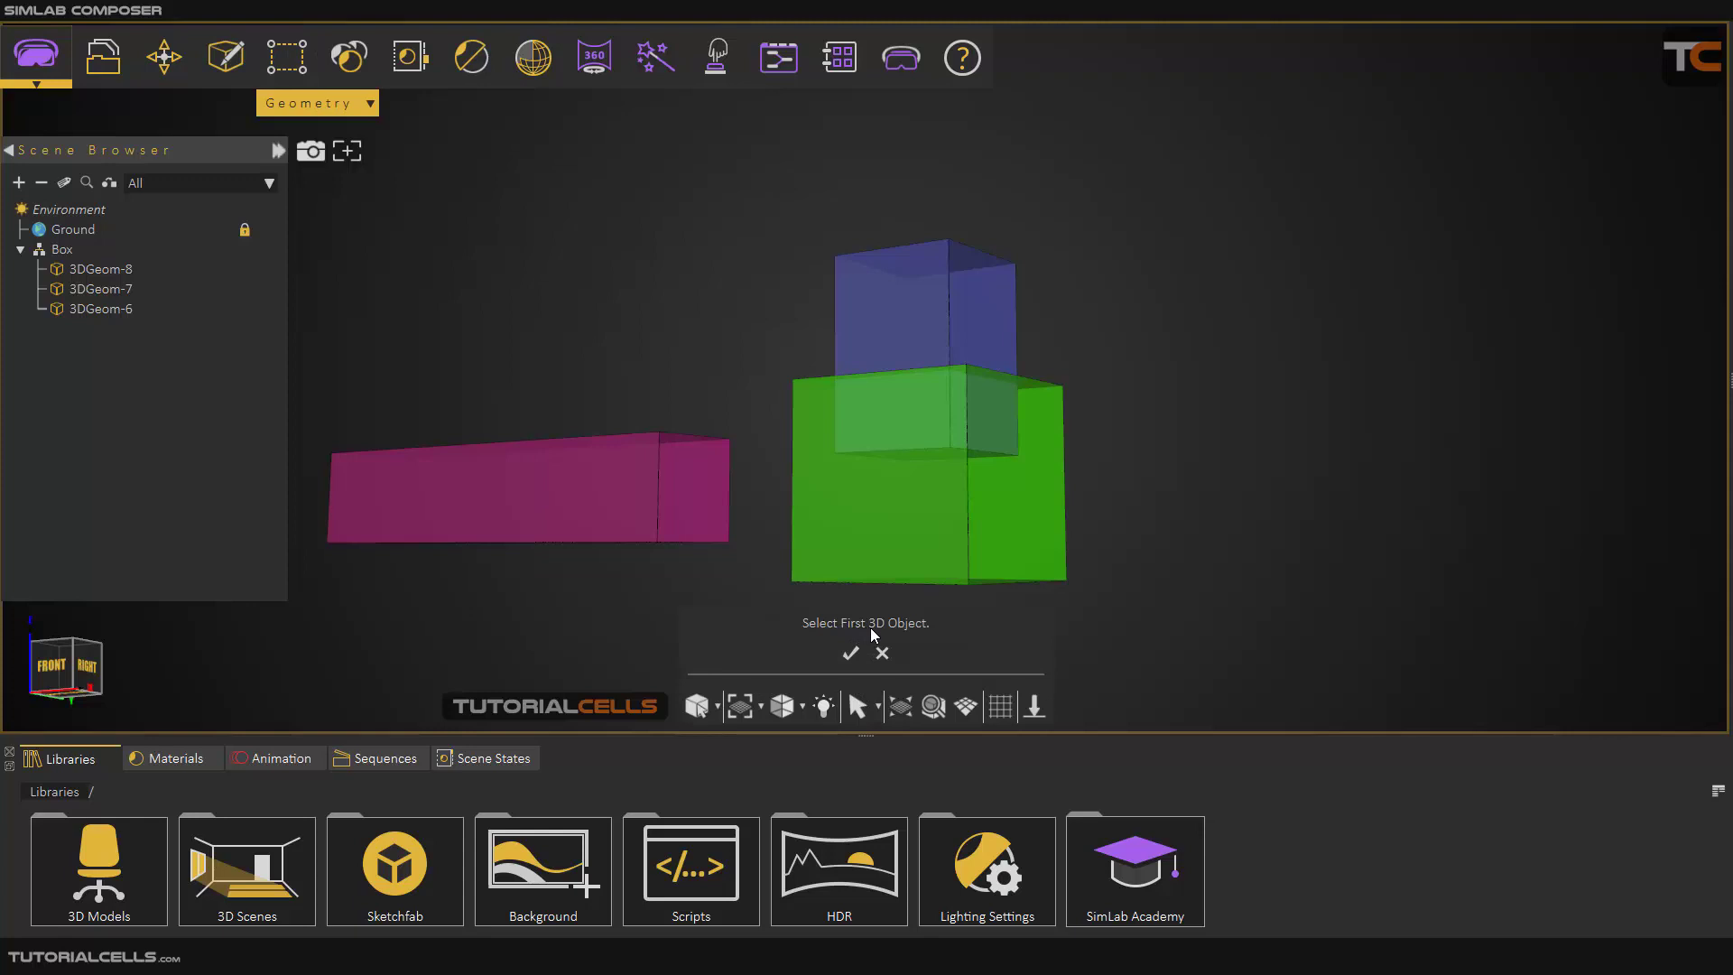
pyautogui.moveTo(929, 503)
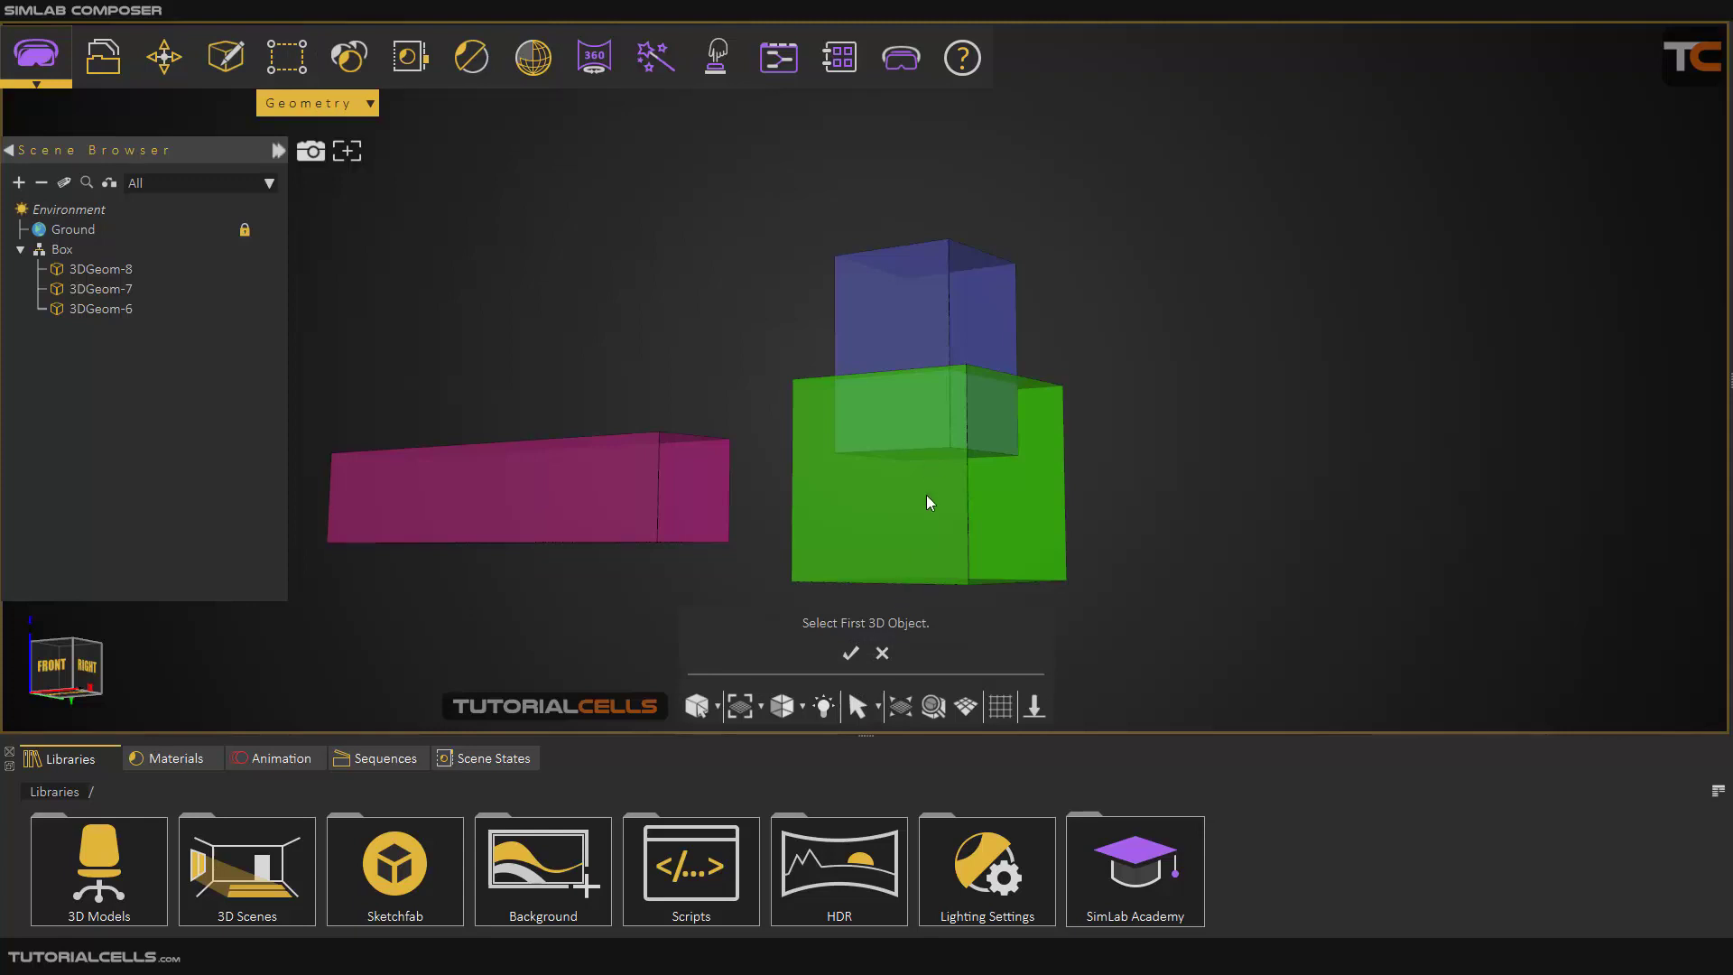
# Union the green and blue cubes, then expand the Boolean Result in the Scene Browser
pyautogui.click(929, 498)
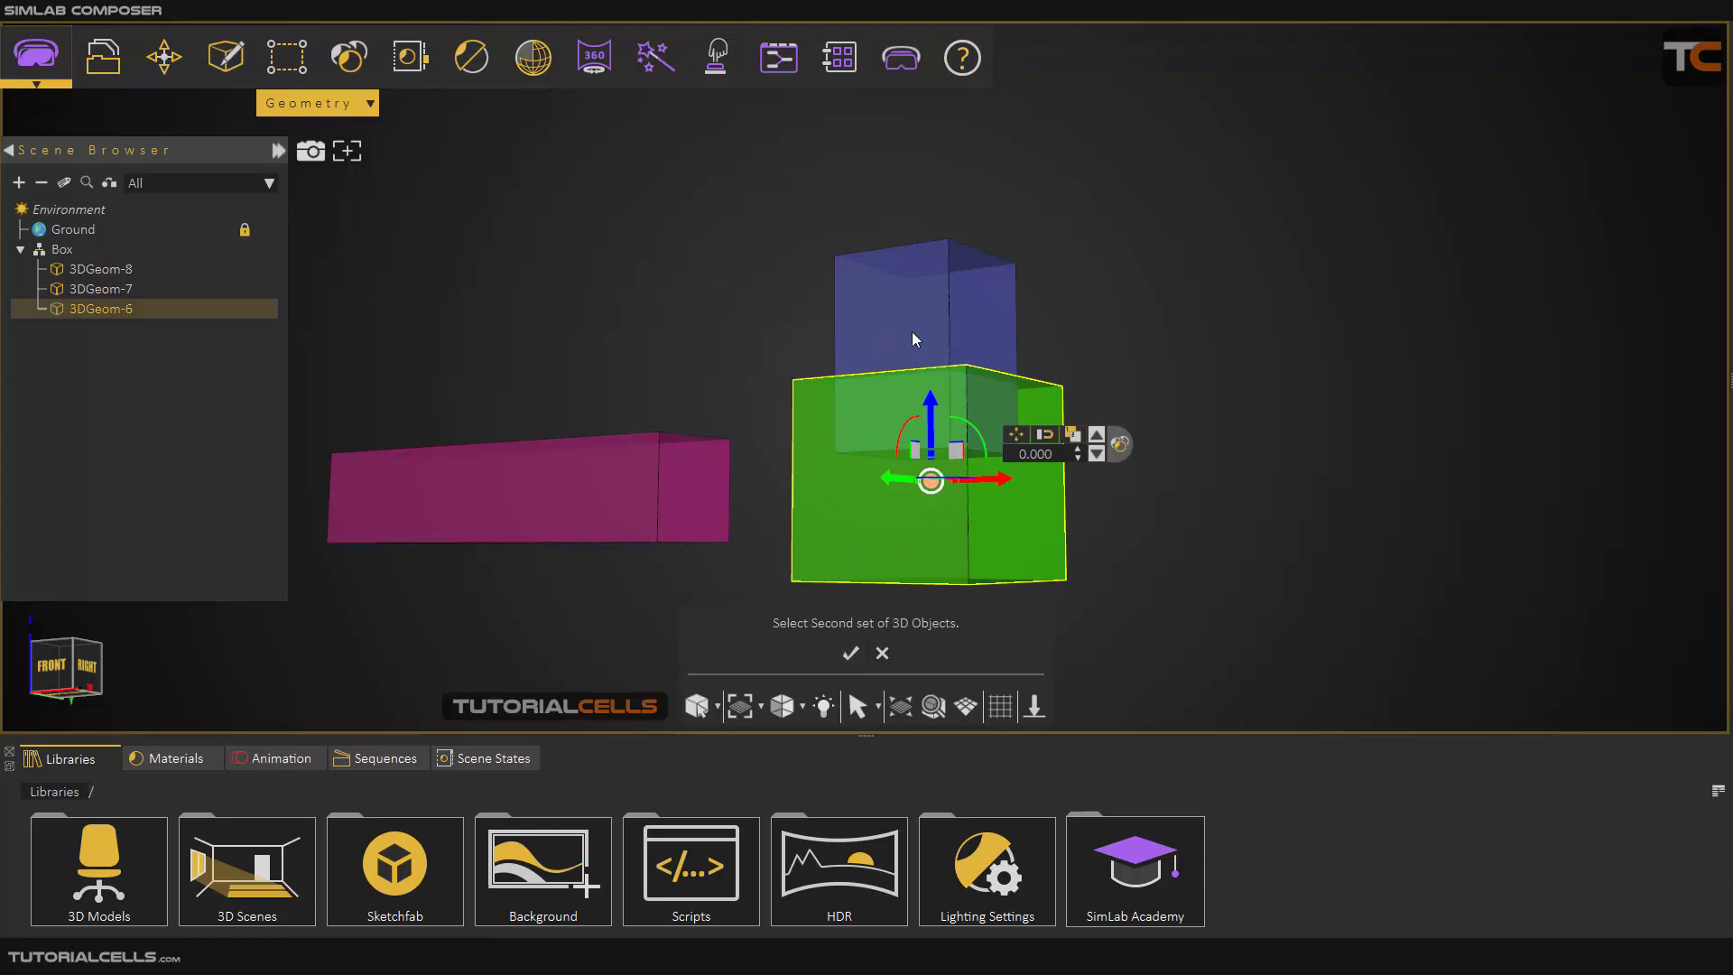
pyautogui.click(850, 652)
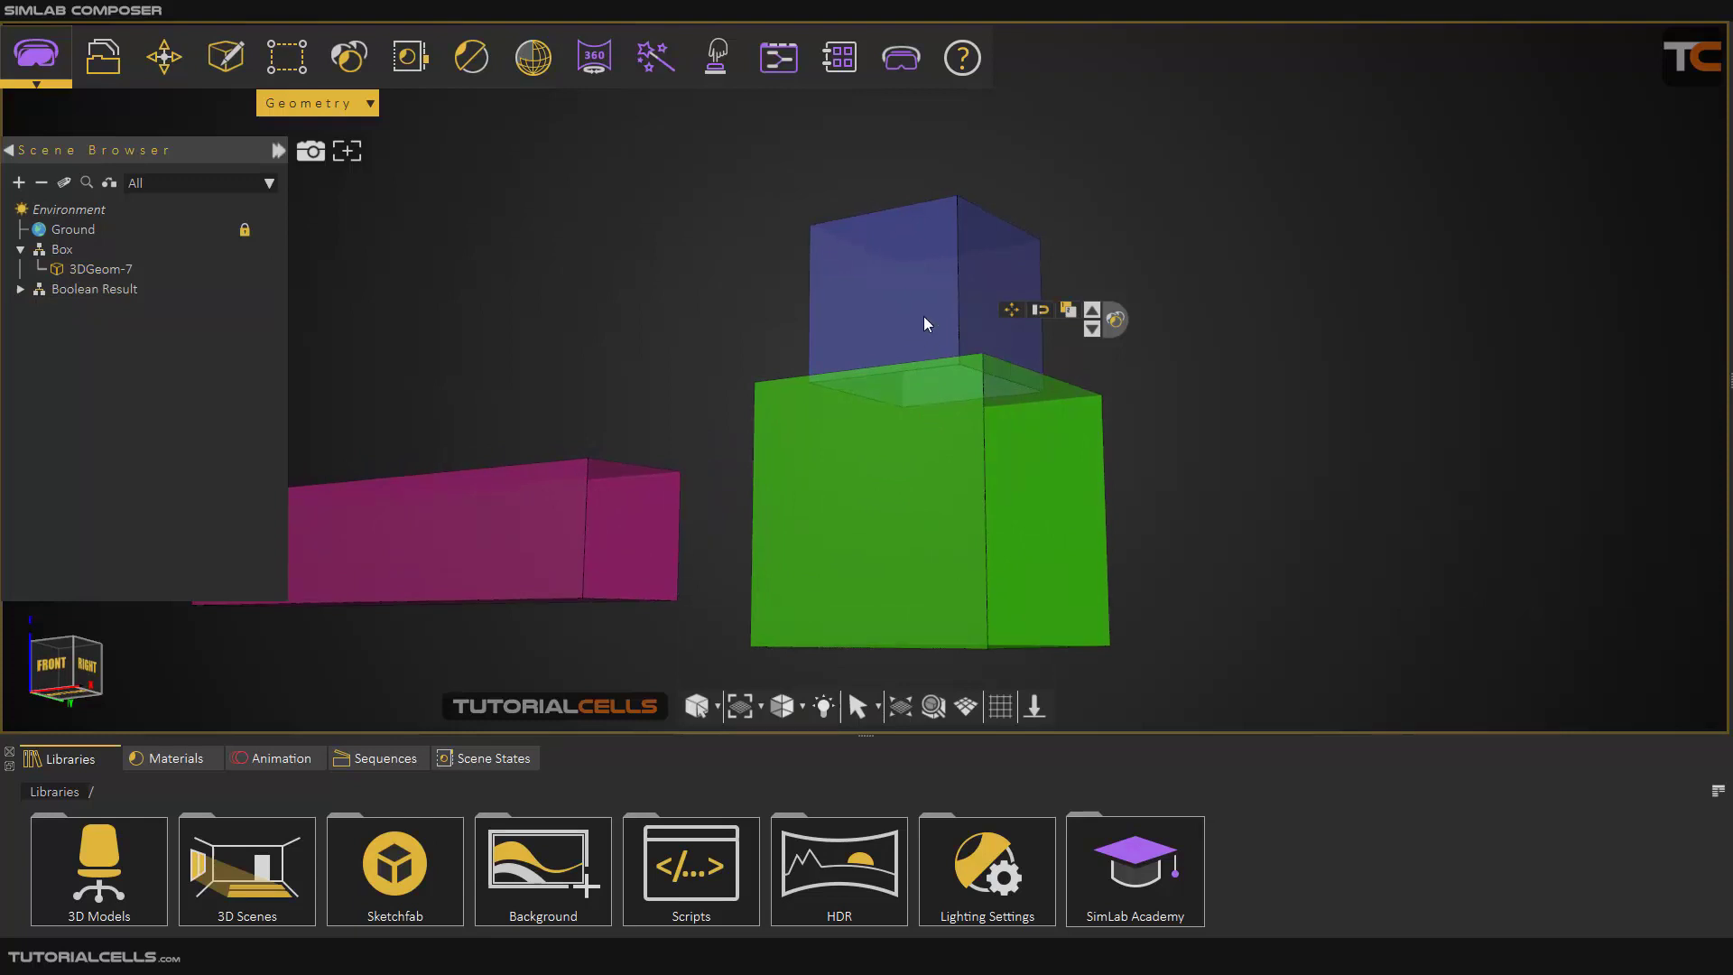
pyautogui.moveTo(935, 369)
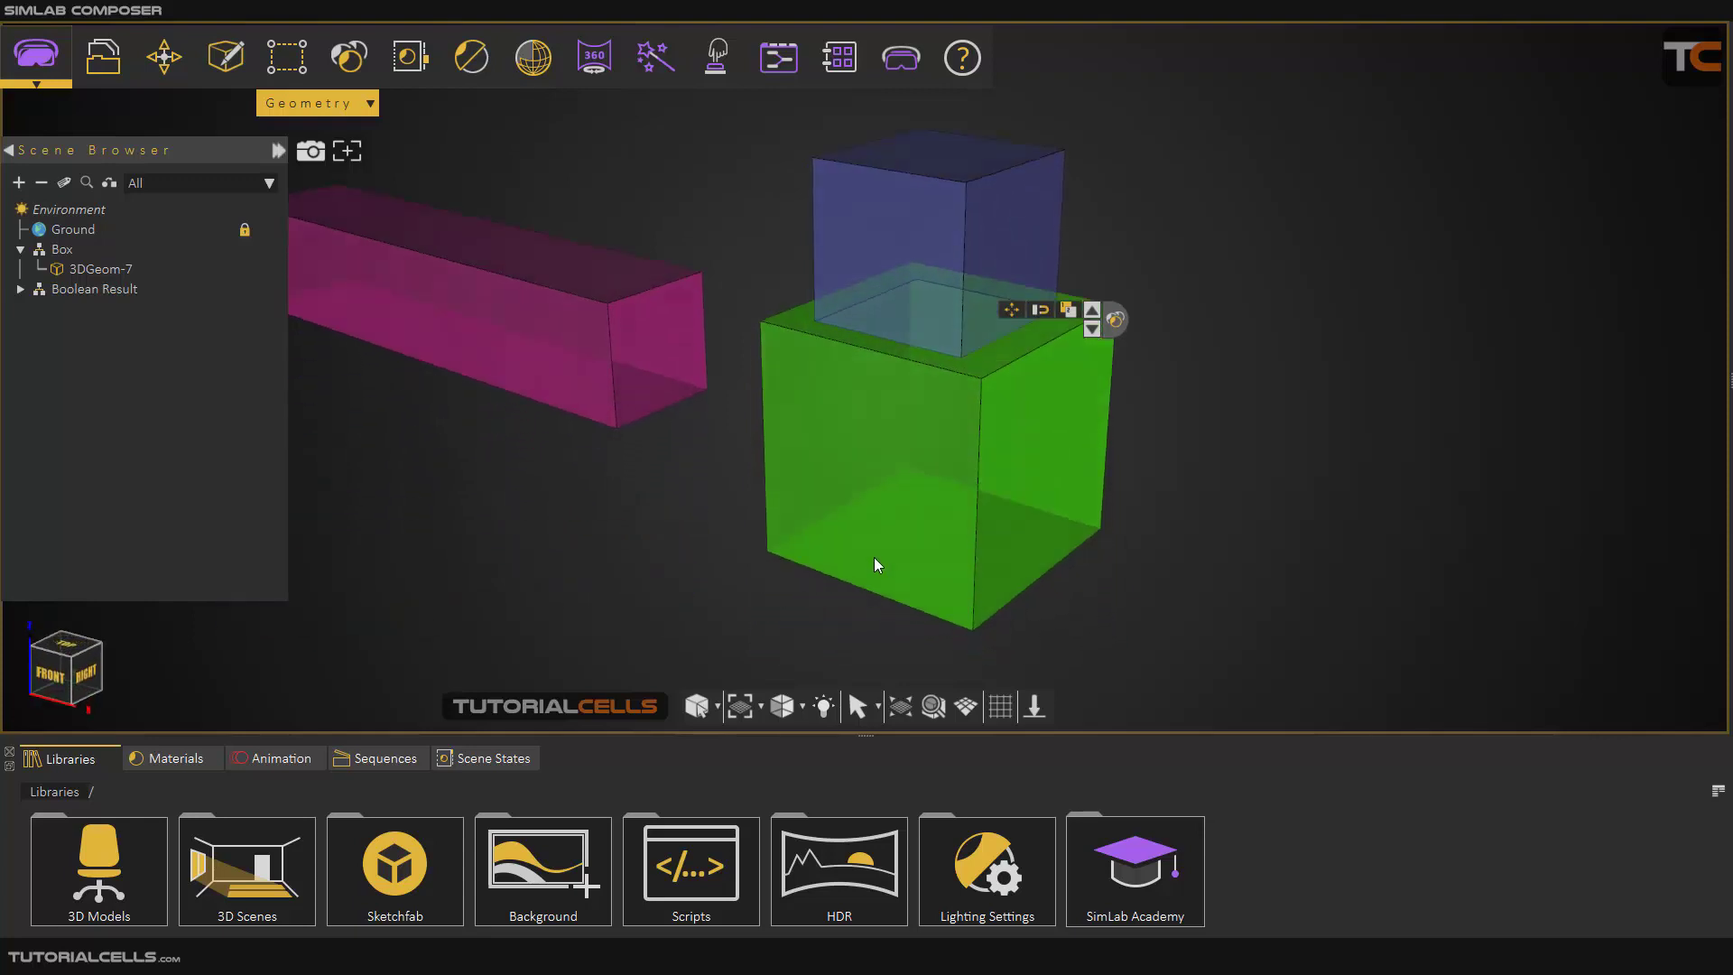
pyautogui.moveTo(196, 379)
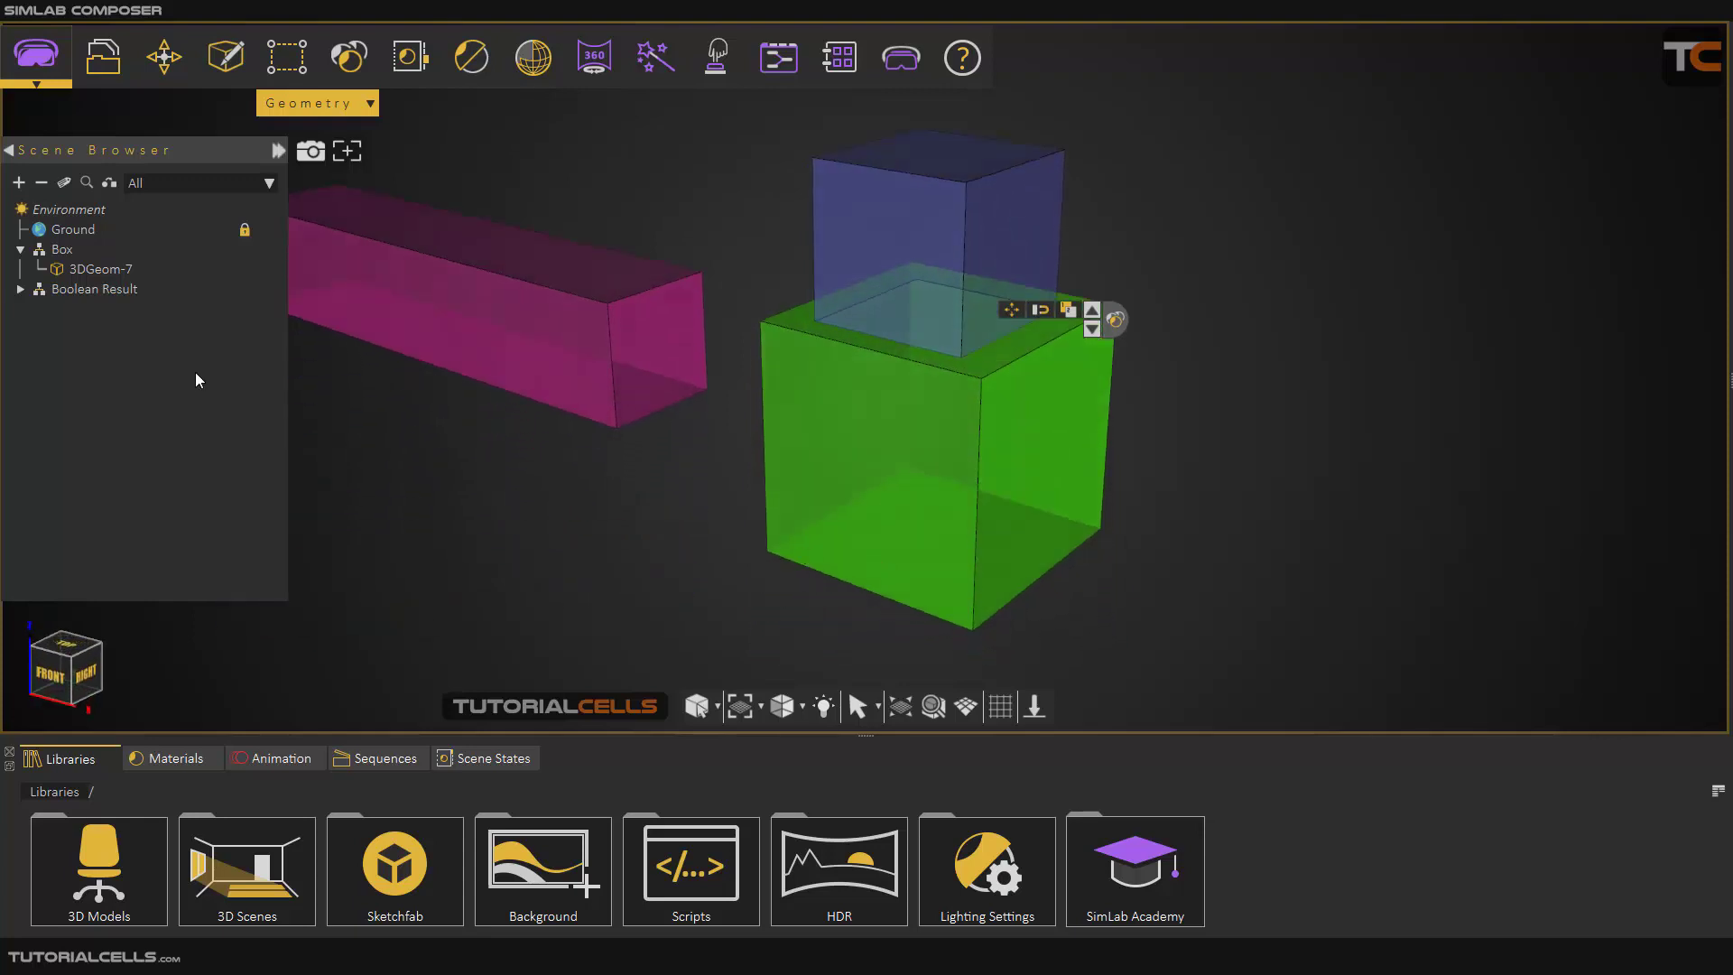
pyautogui.click(20, 289)
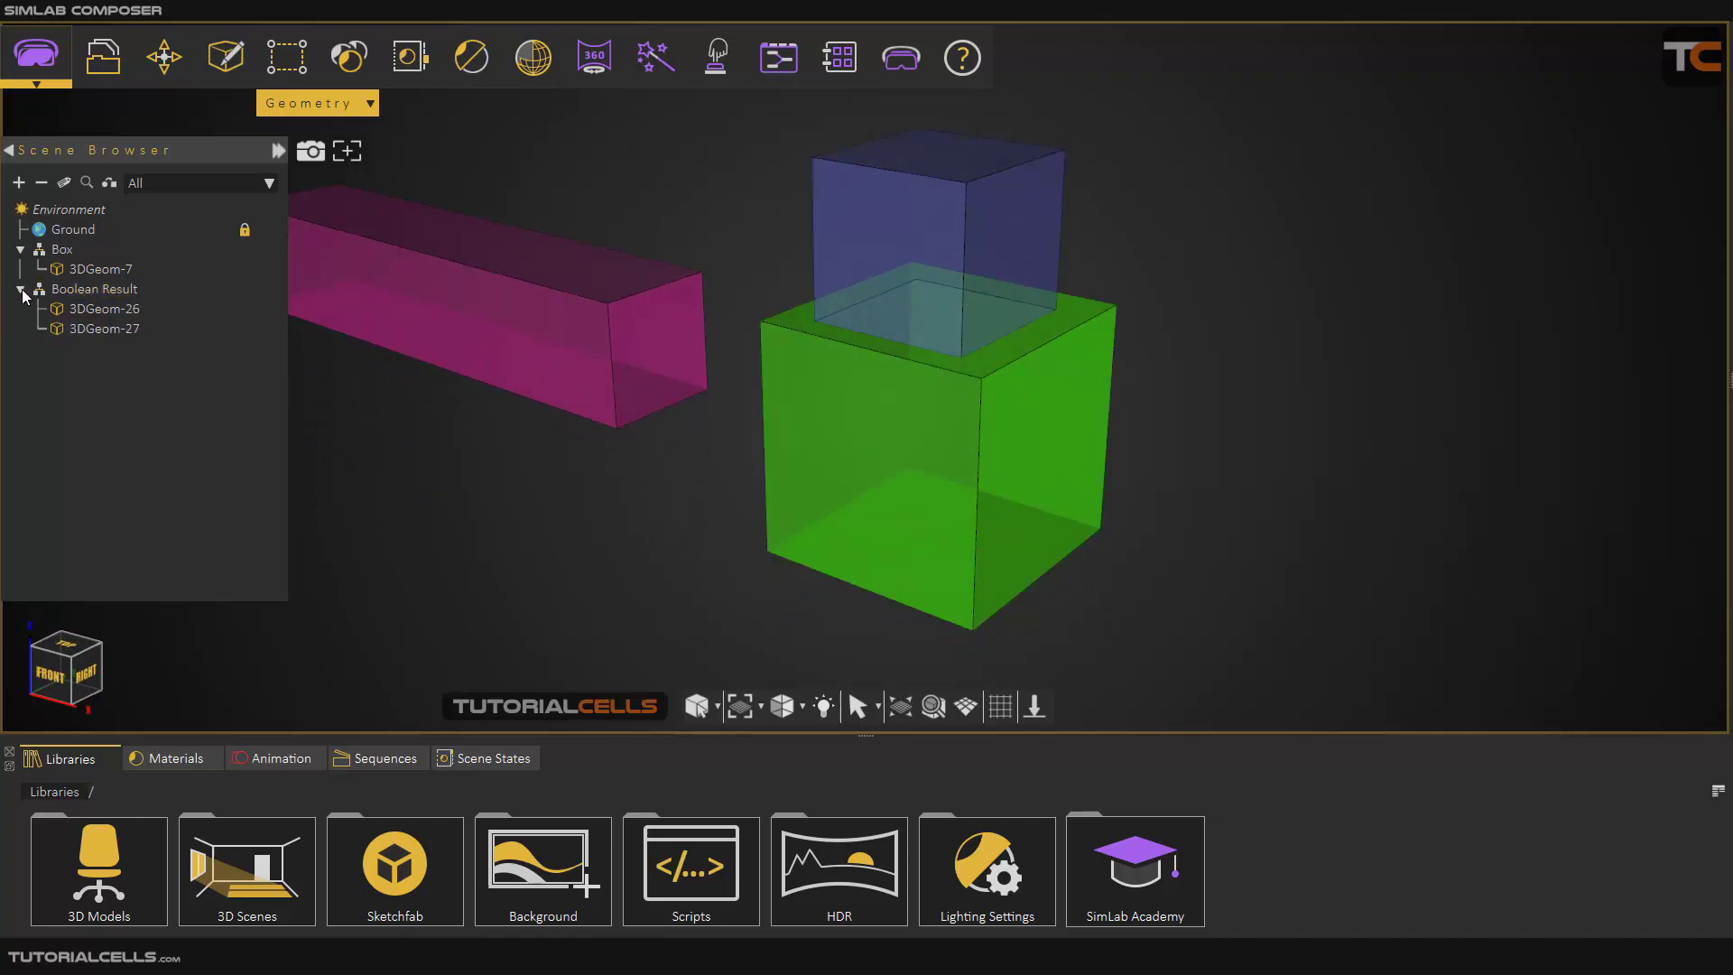
pyautogui.click(102, 309)
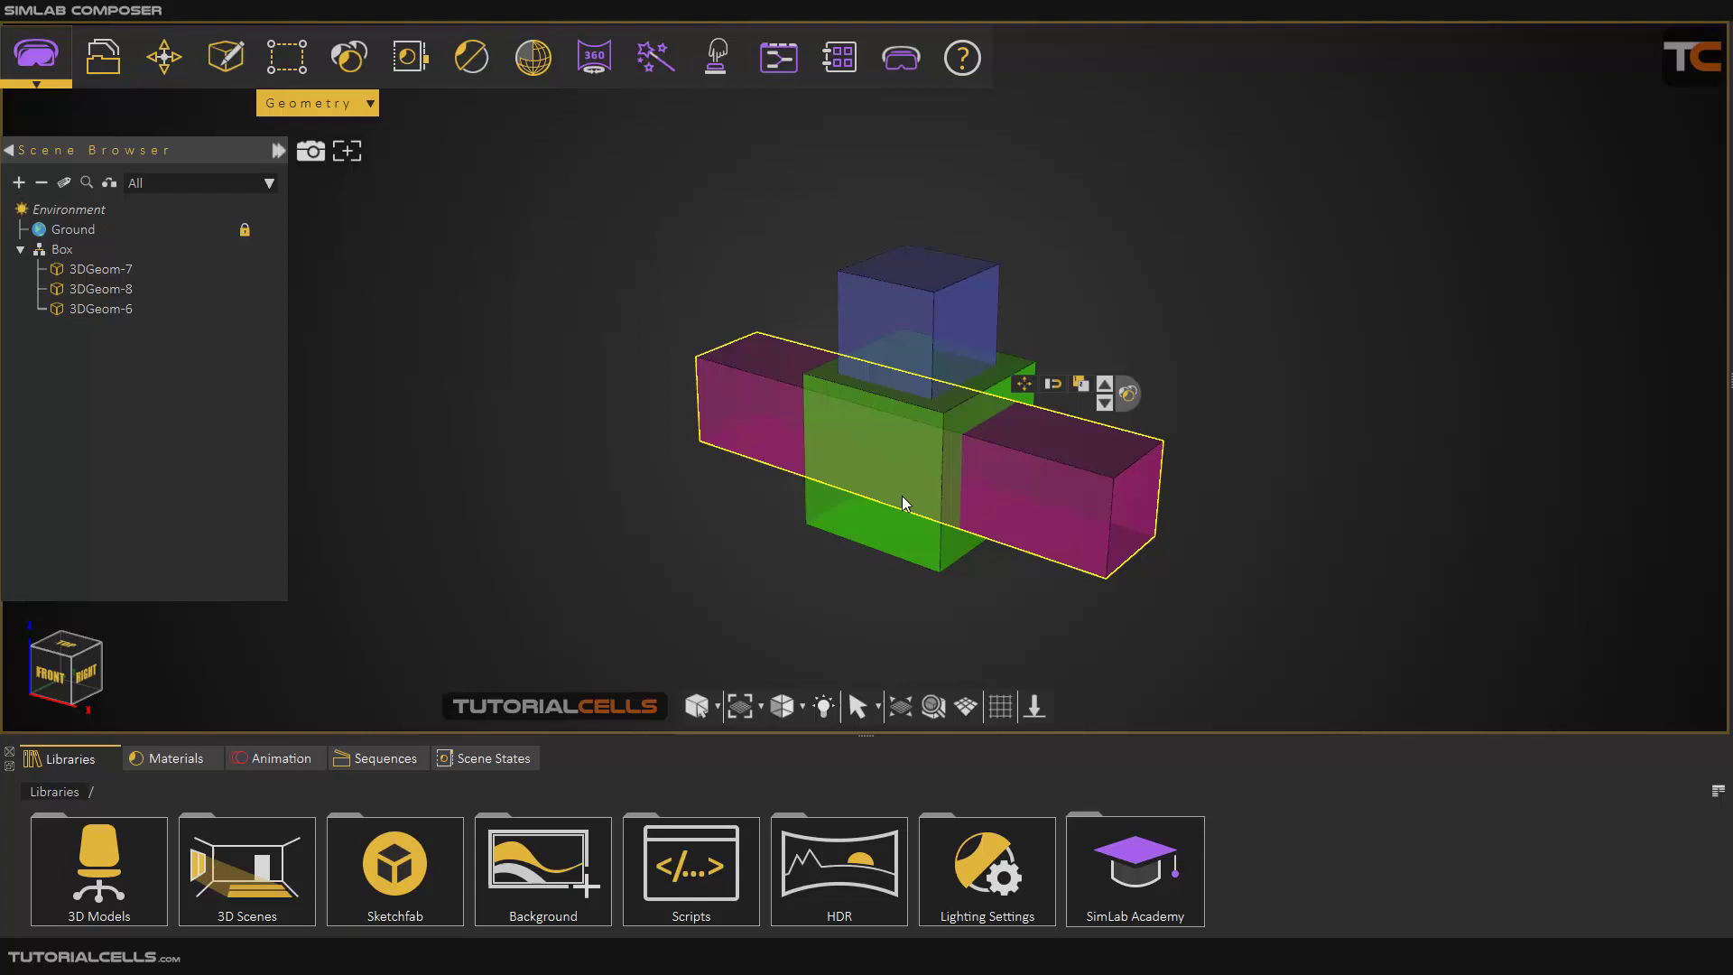
# Select the magenta bar and blue cube to reposition them, then reopen the Geometry menu
pyautogui.click(782, 706)
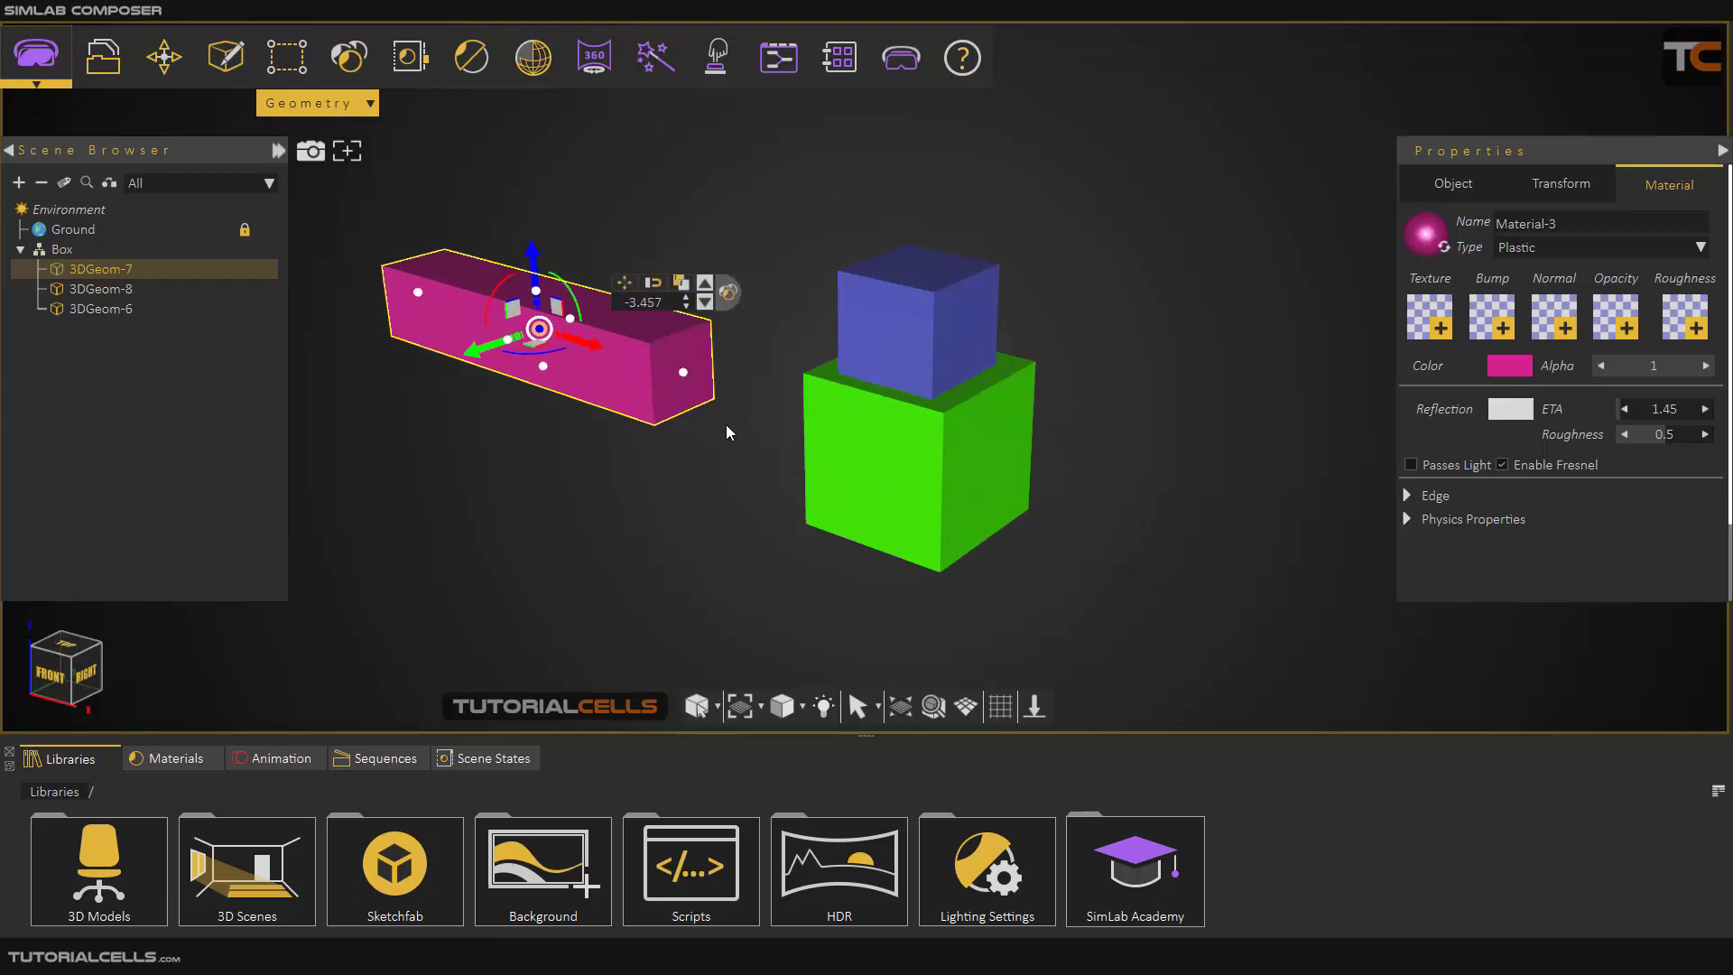
pyautogui.click(100, 289)
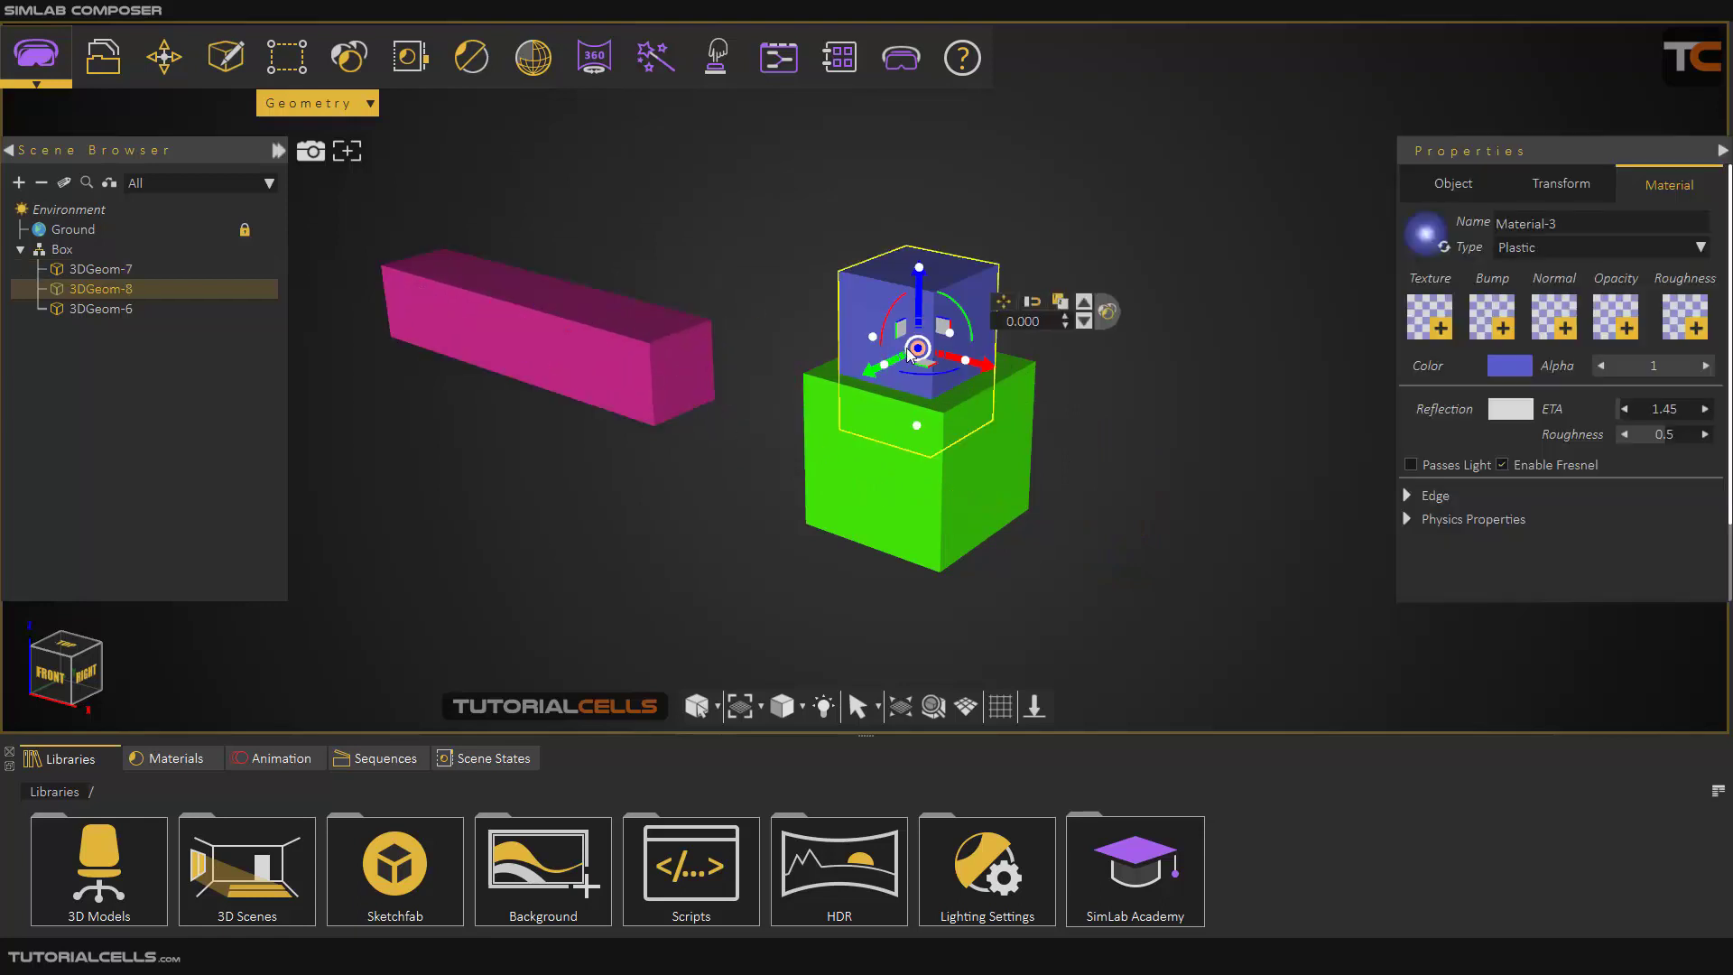
pyautogui.click(100, 269)
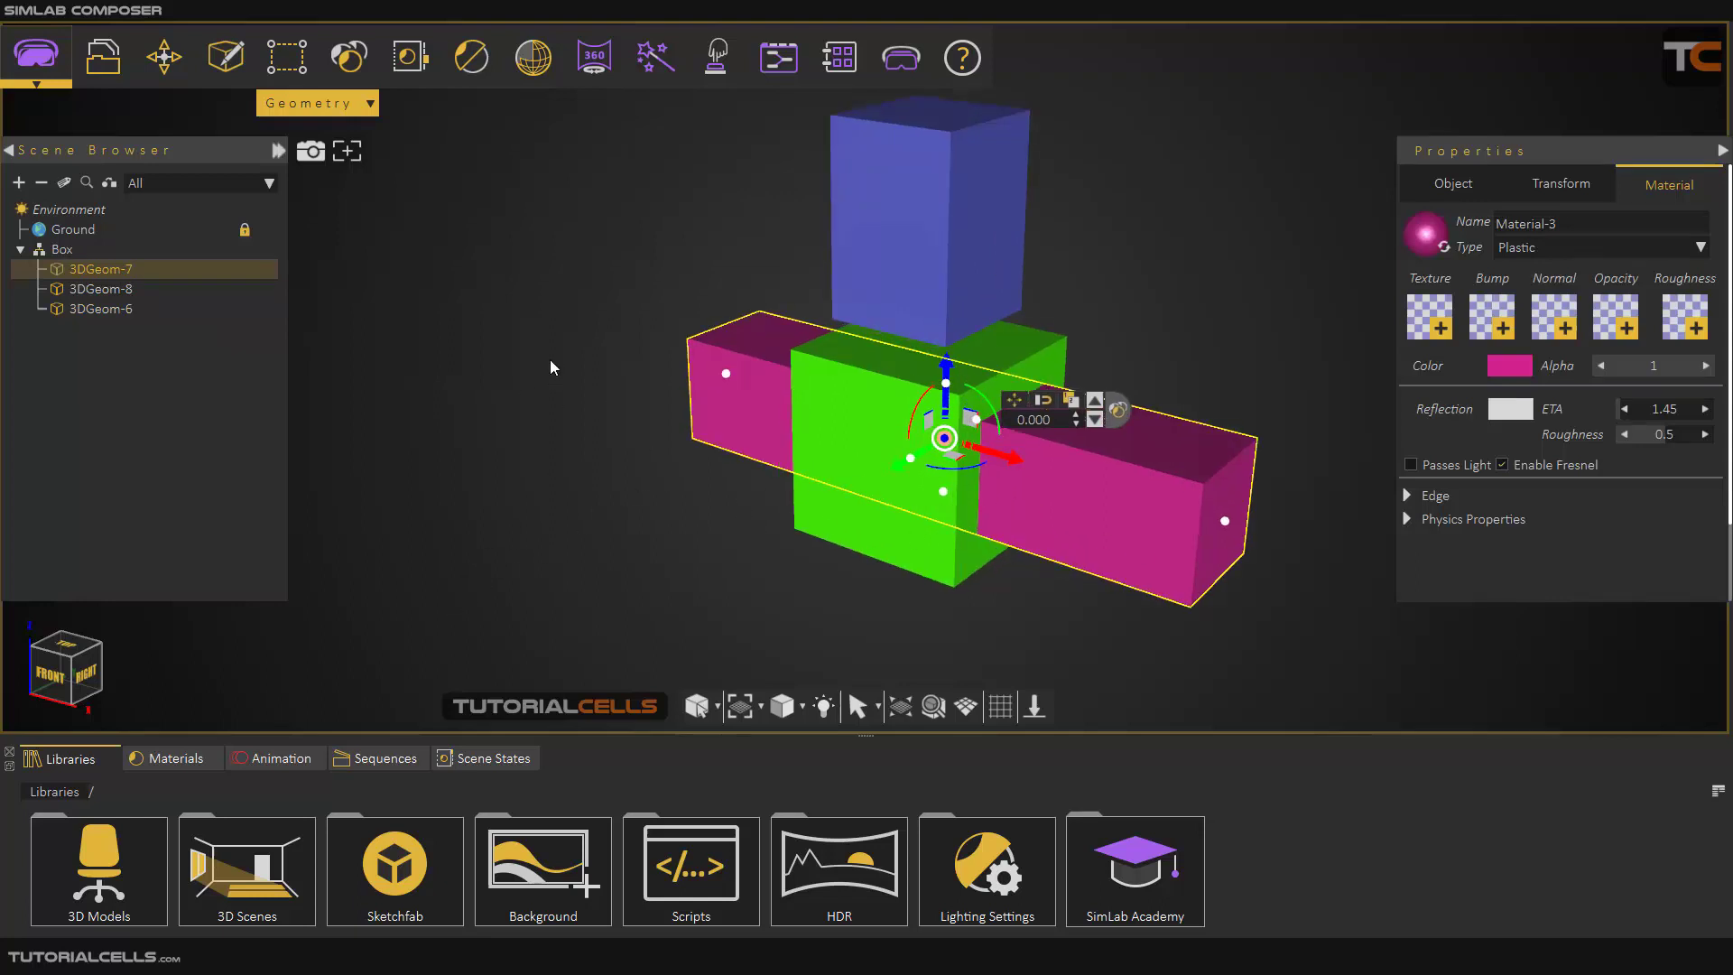
pyautogui.click(286, 56)
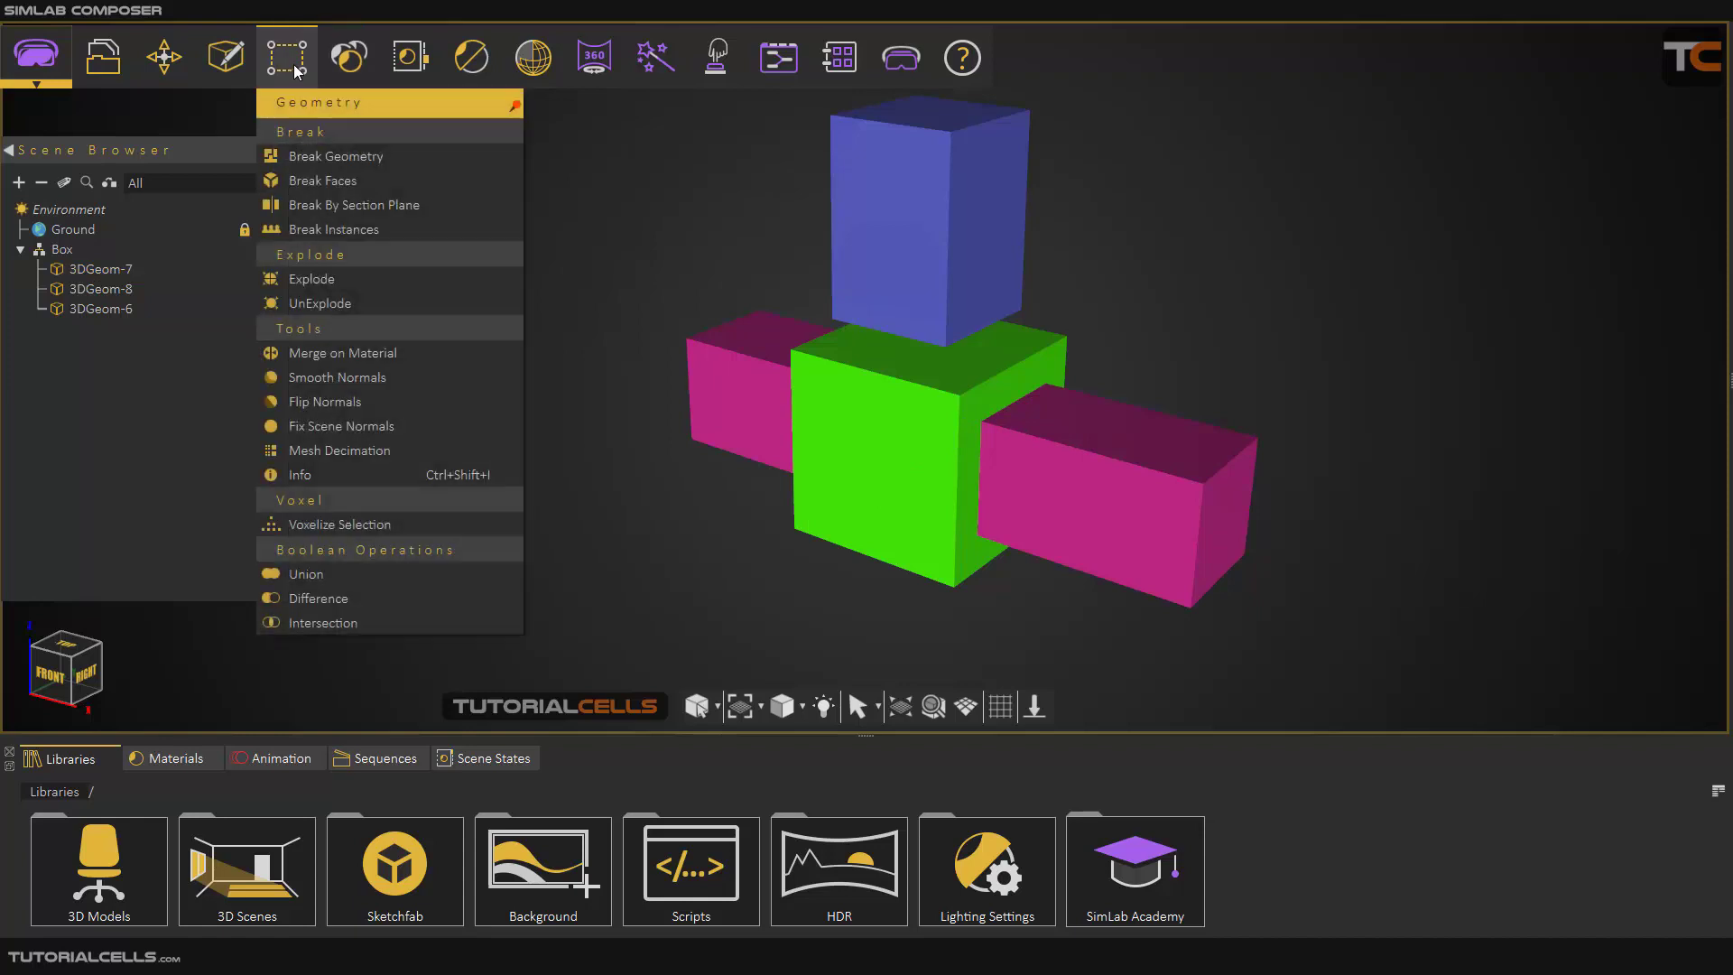
# Start a Boolean operation on the green cube and magenta bar, then cancel it
pyautogui.click(317, 598)
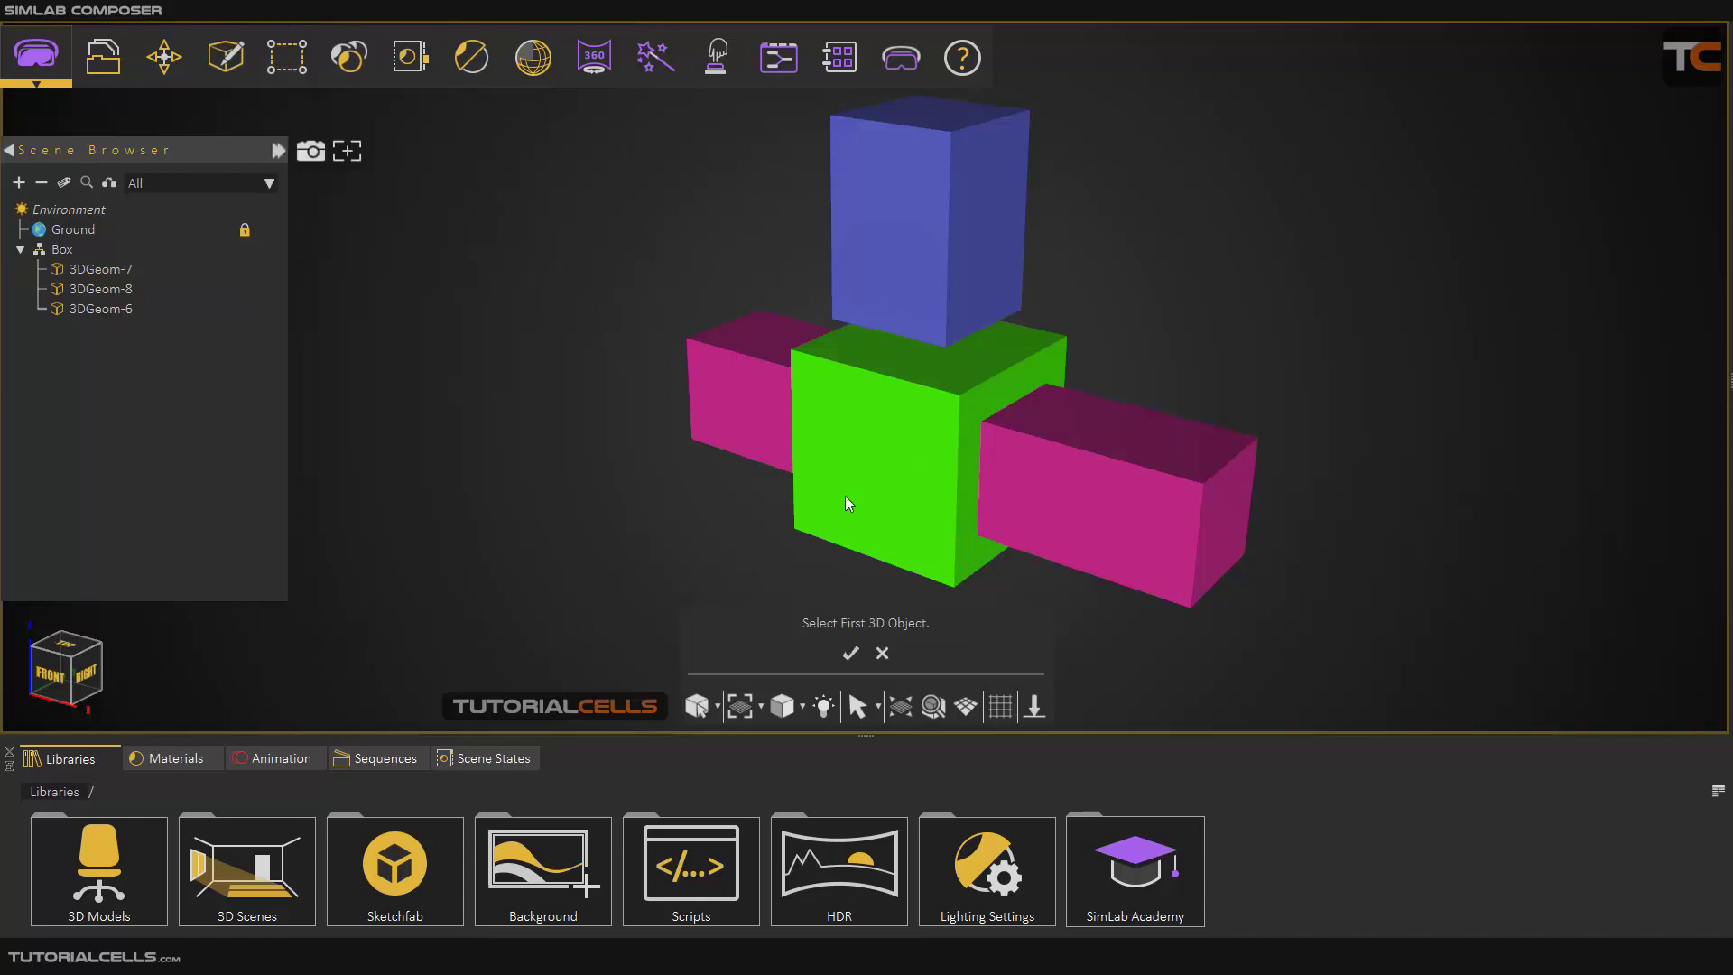
pyautogui.click(879, 492)
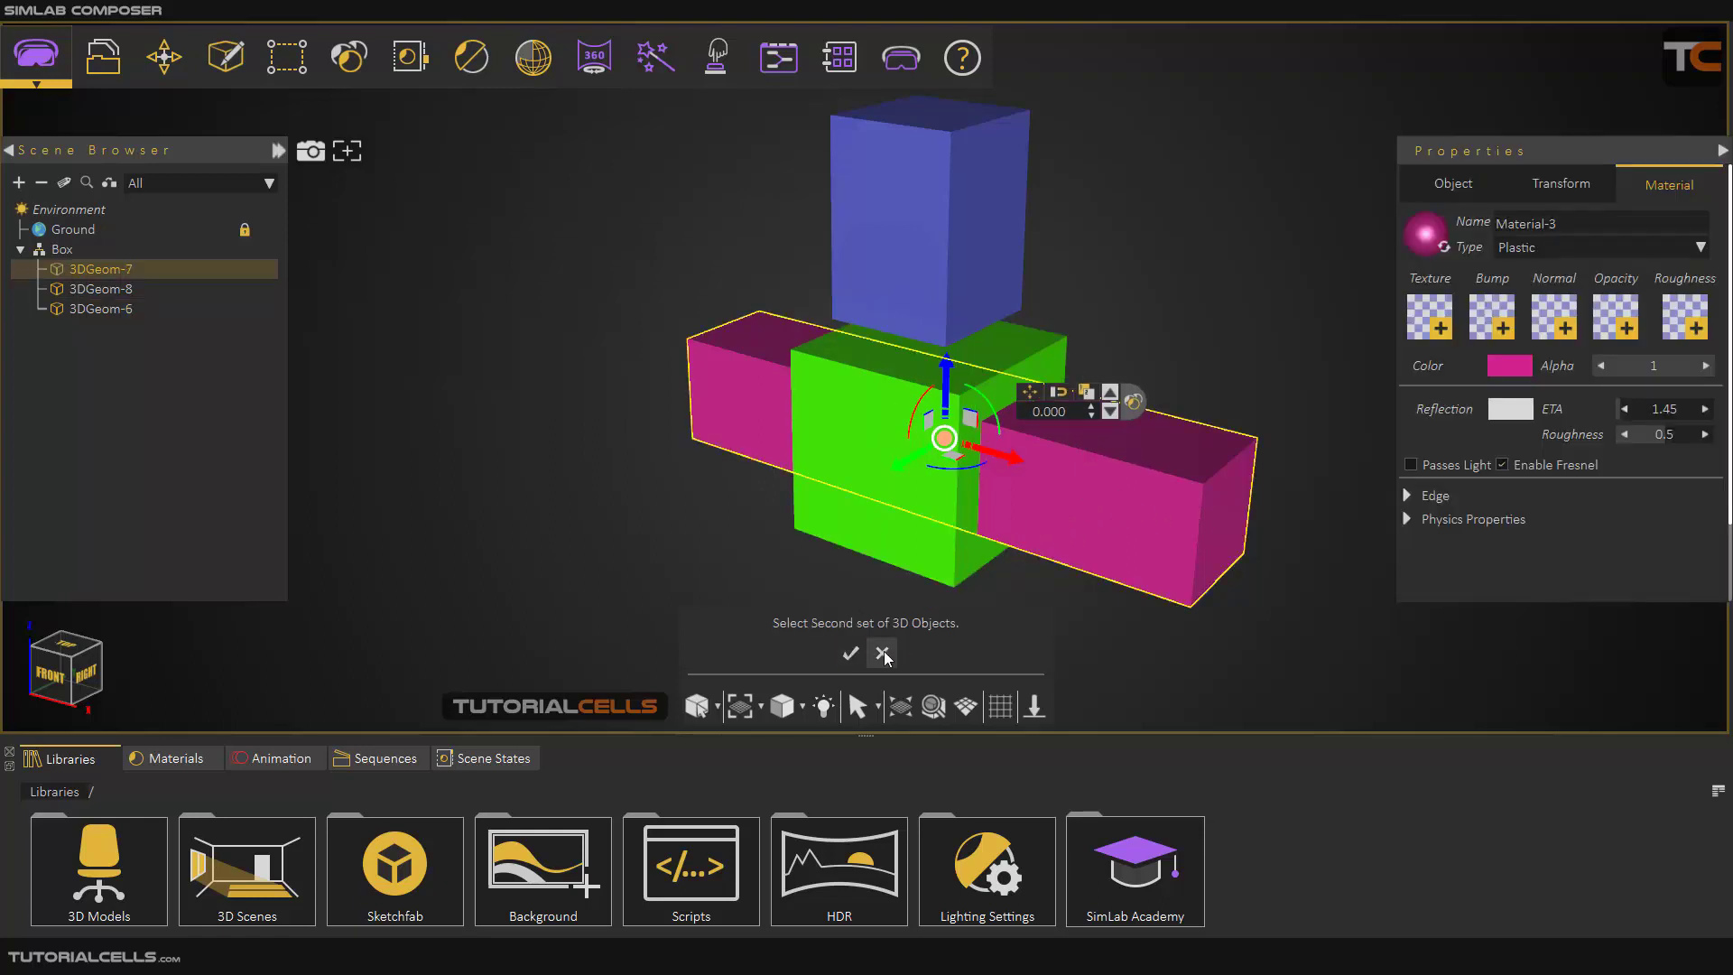
pyautogui.click(849, 653)
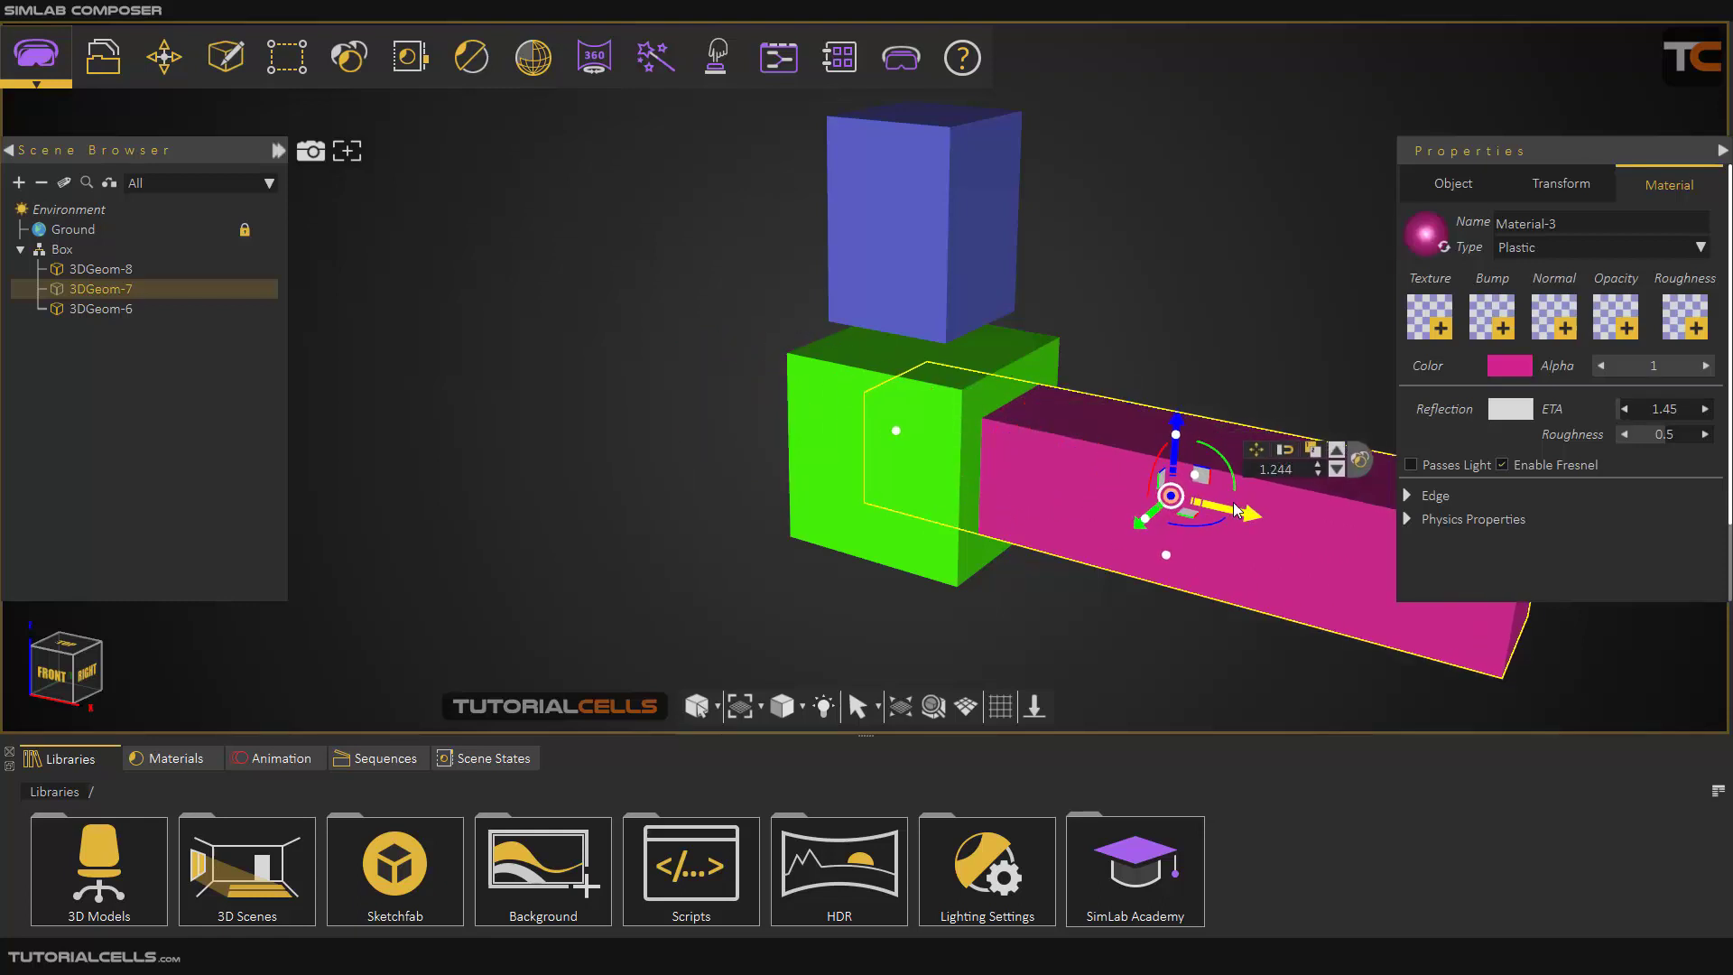
# Slide the magenta bar right to partly overlap the green cube, then reopen Geometry
pyautogui.click(783, 706)
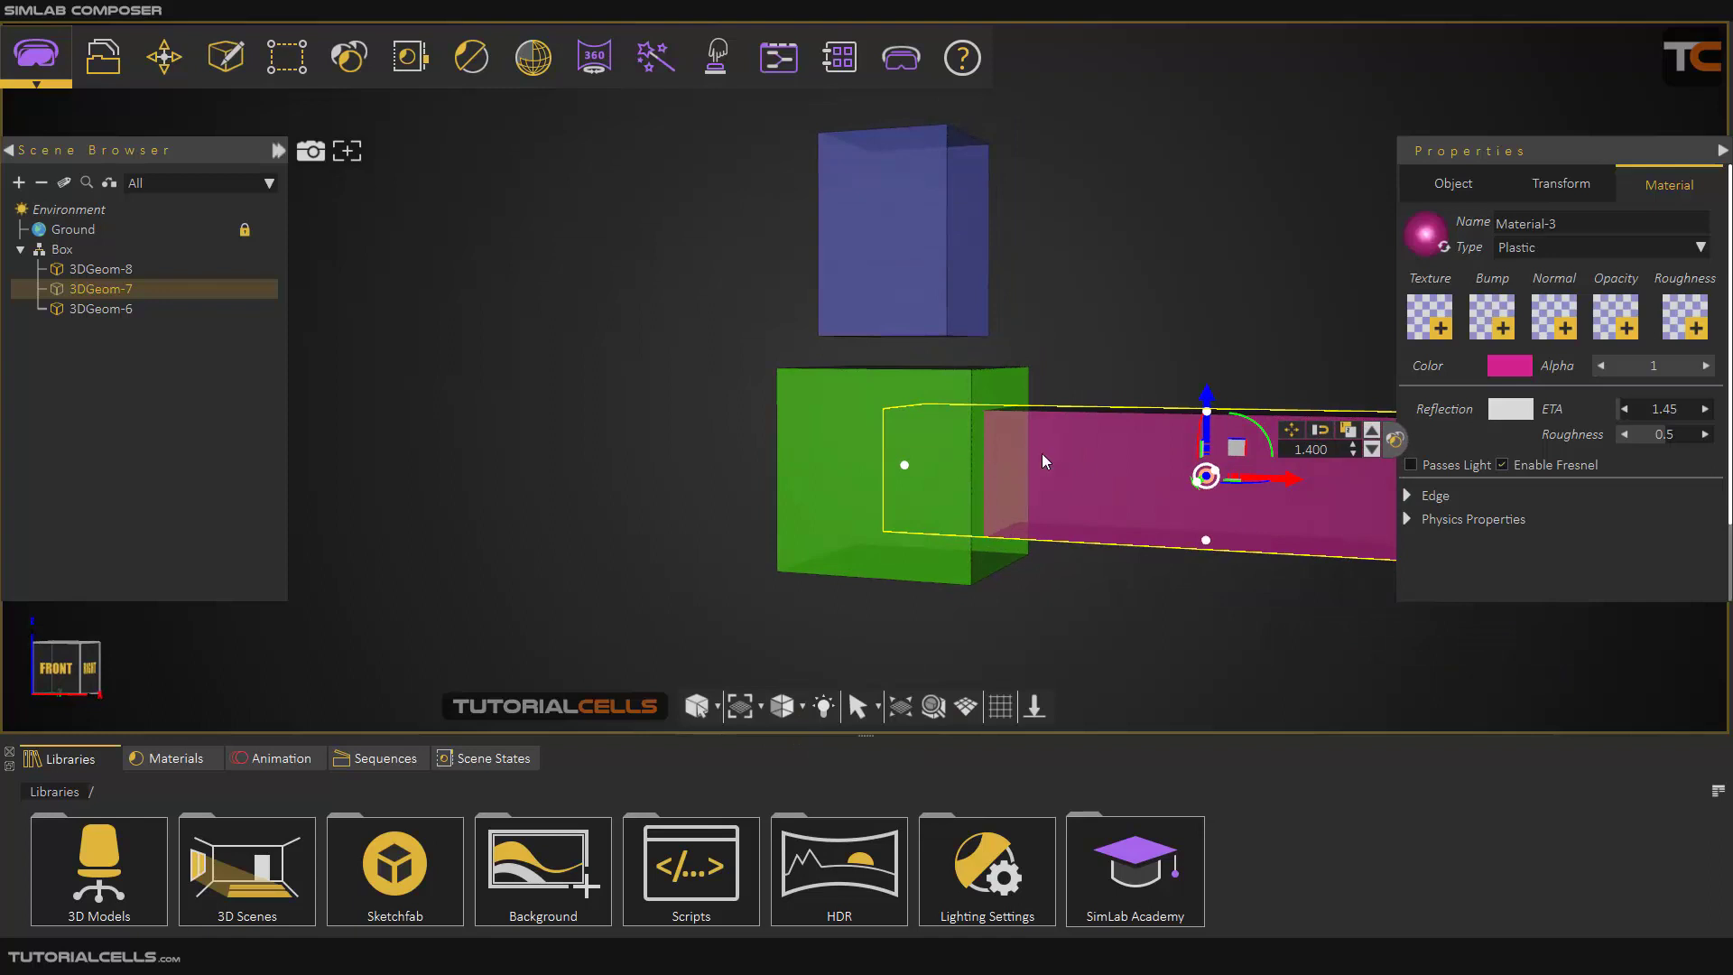
pyautogui.click(100, 308)
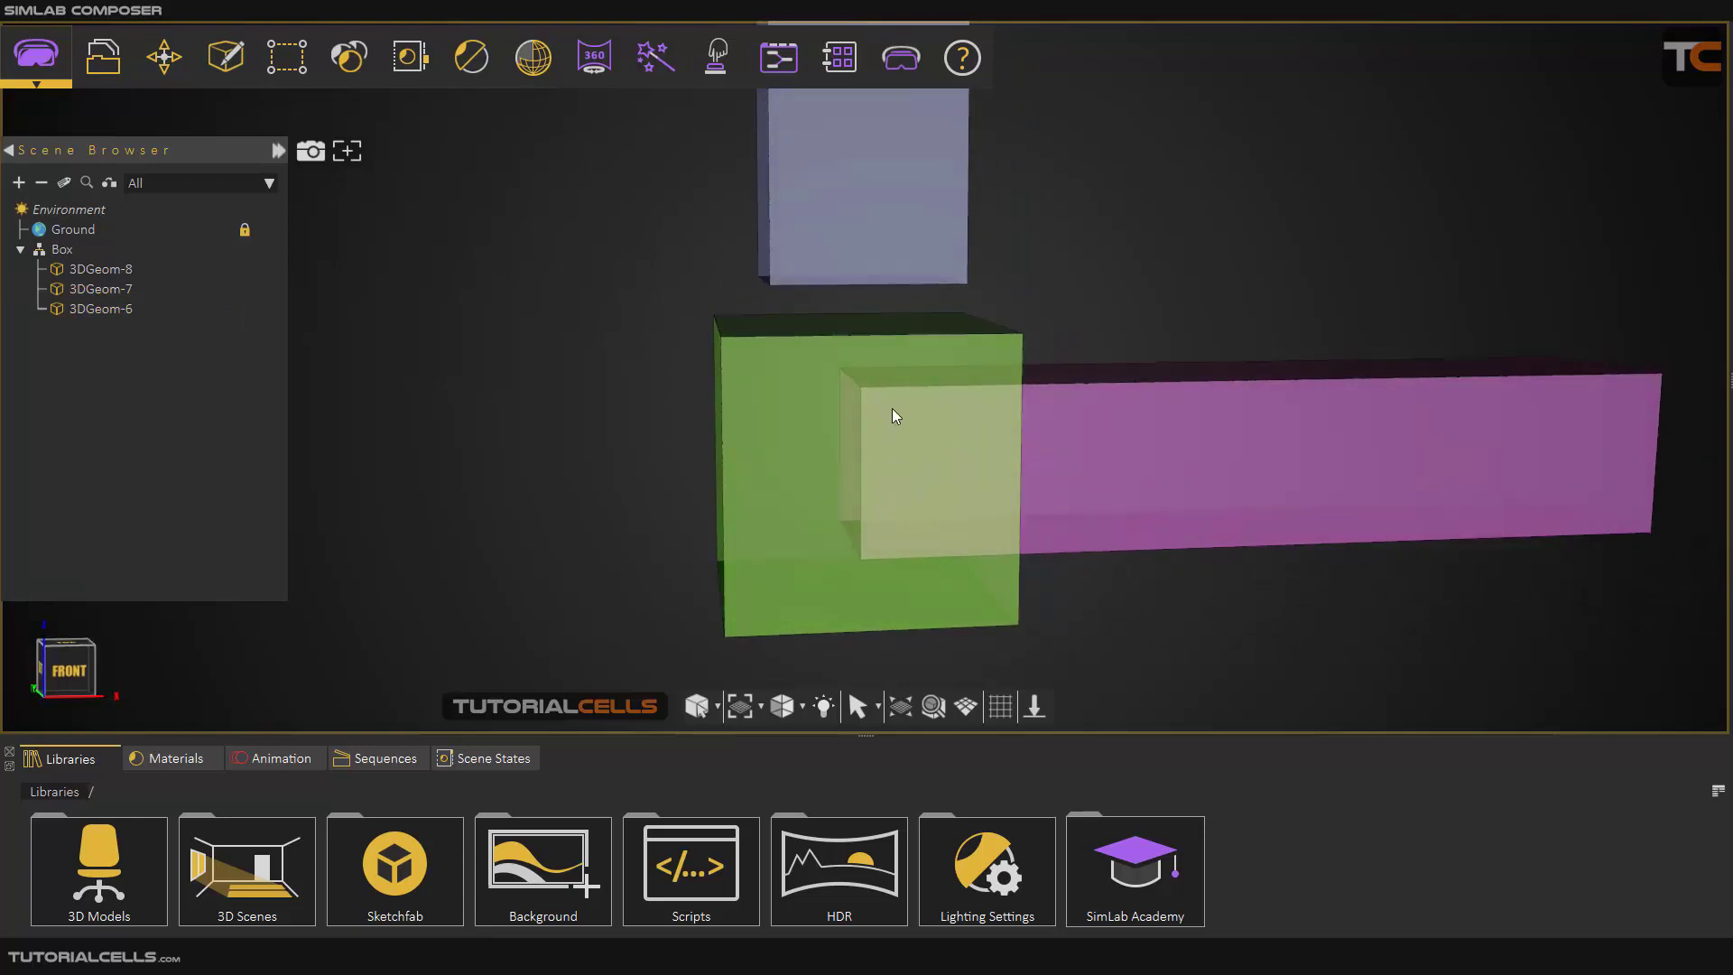
pyautogui.moveTo(901, 443)
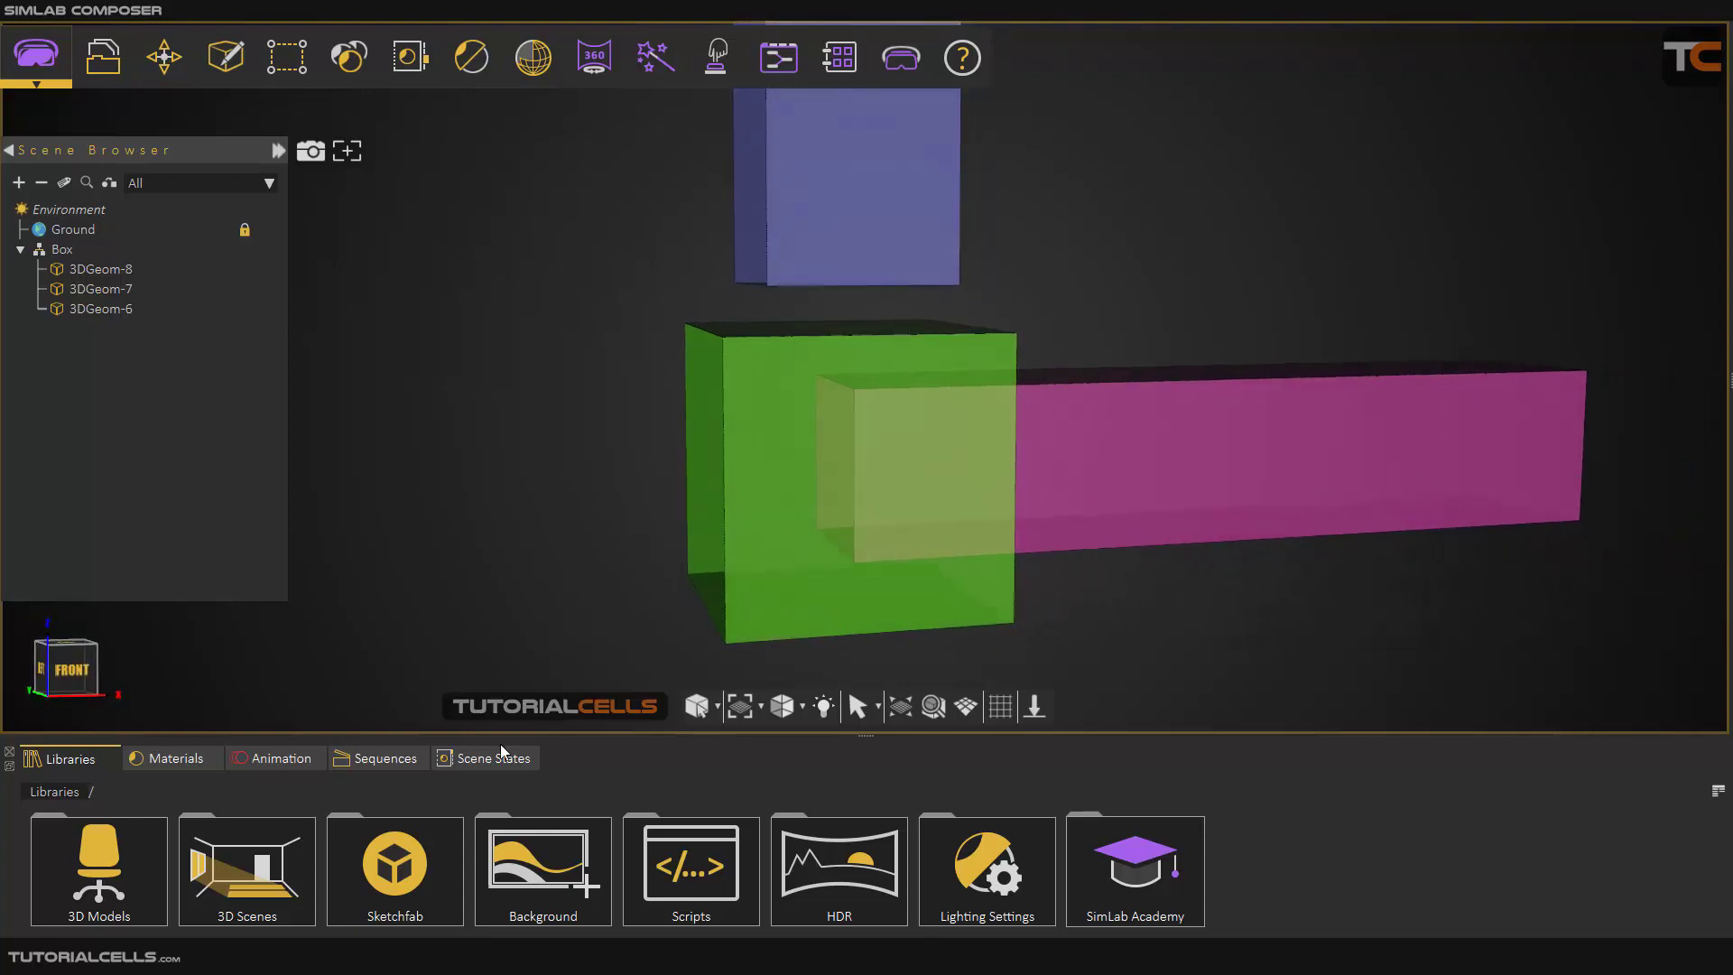
pyautogui.click(286, 56)
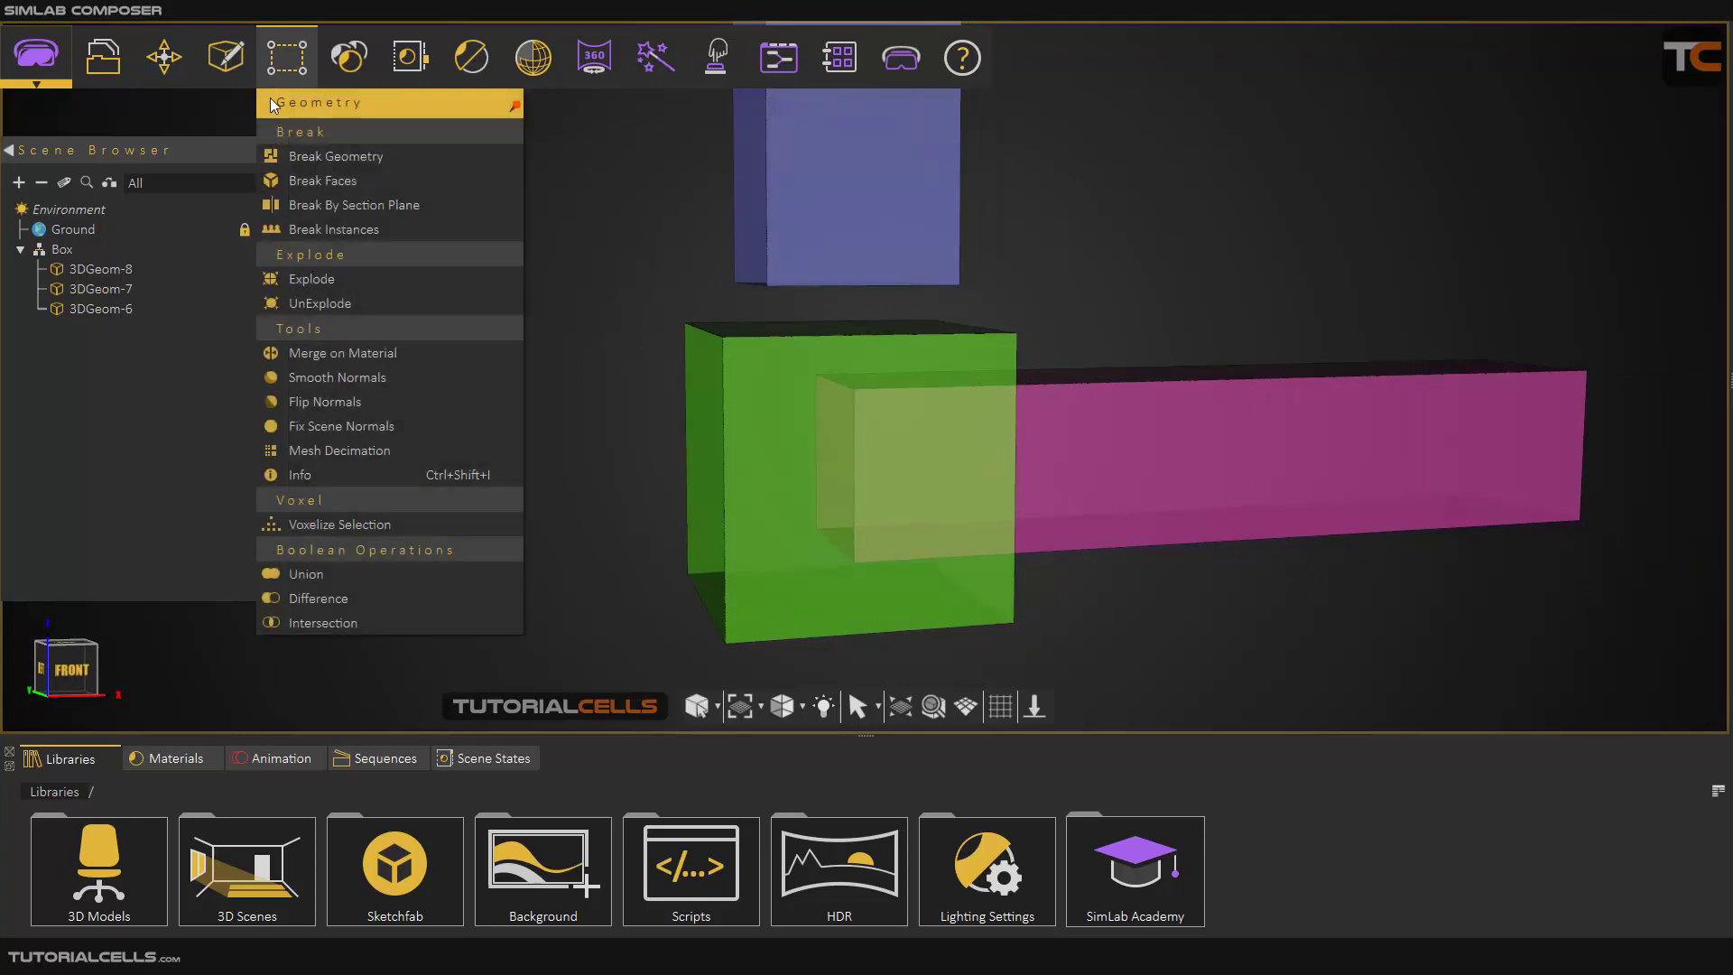
# Intersect the green cube with the magenta bar, keeping only their overlapping block
pyautogui.click(317, 598)
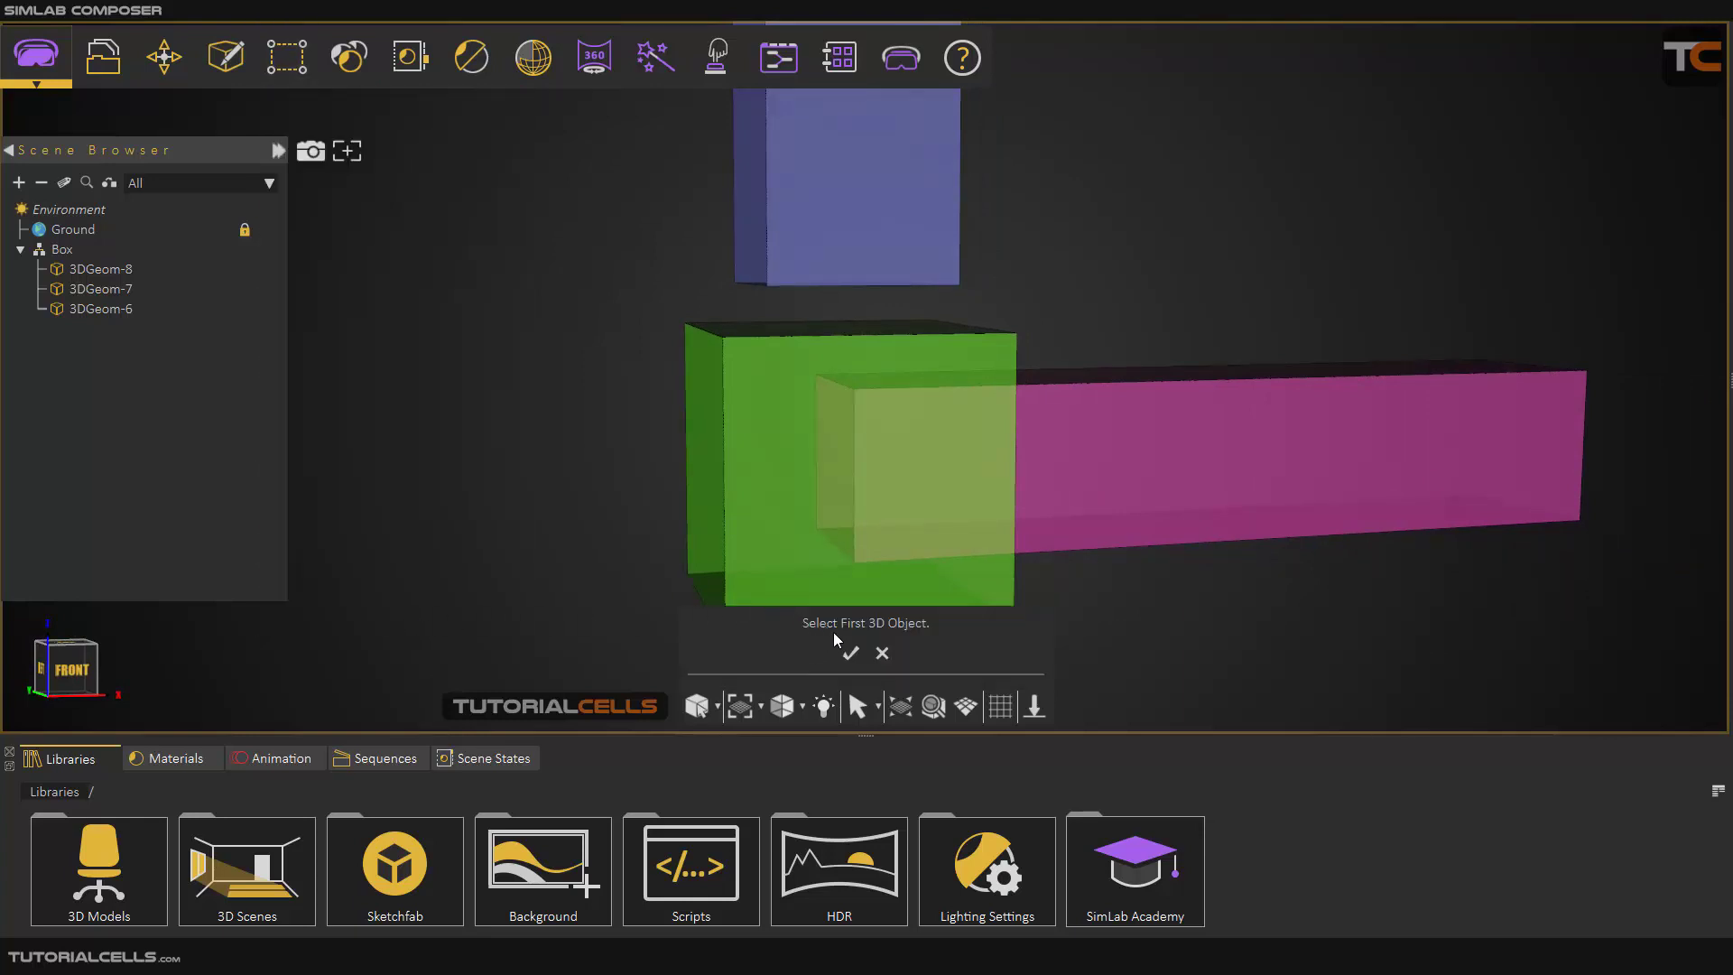
pyautogui.click(851, 464)
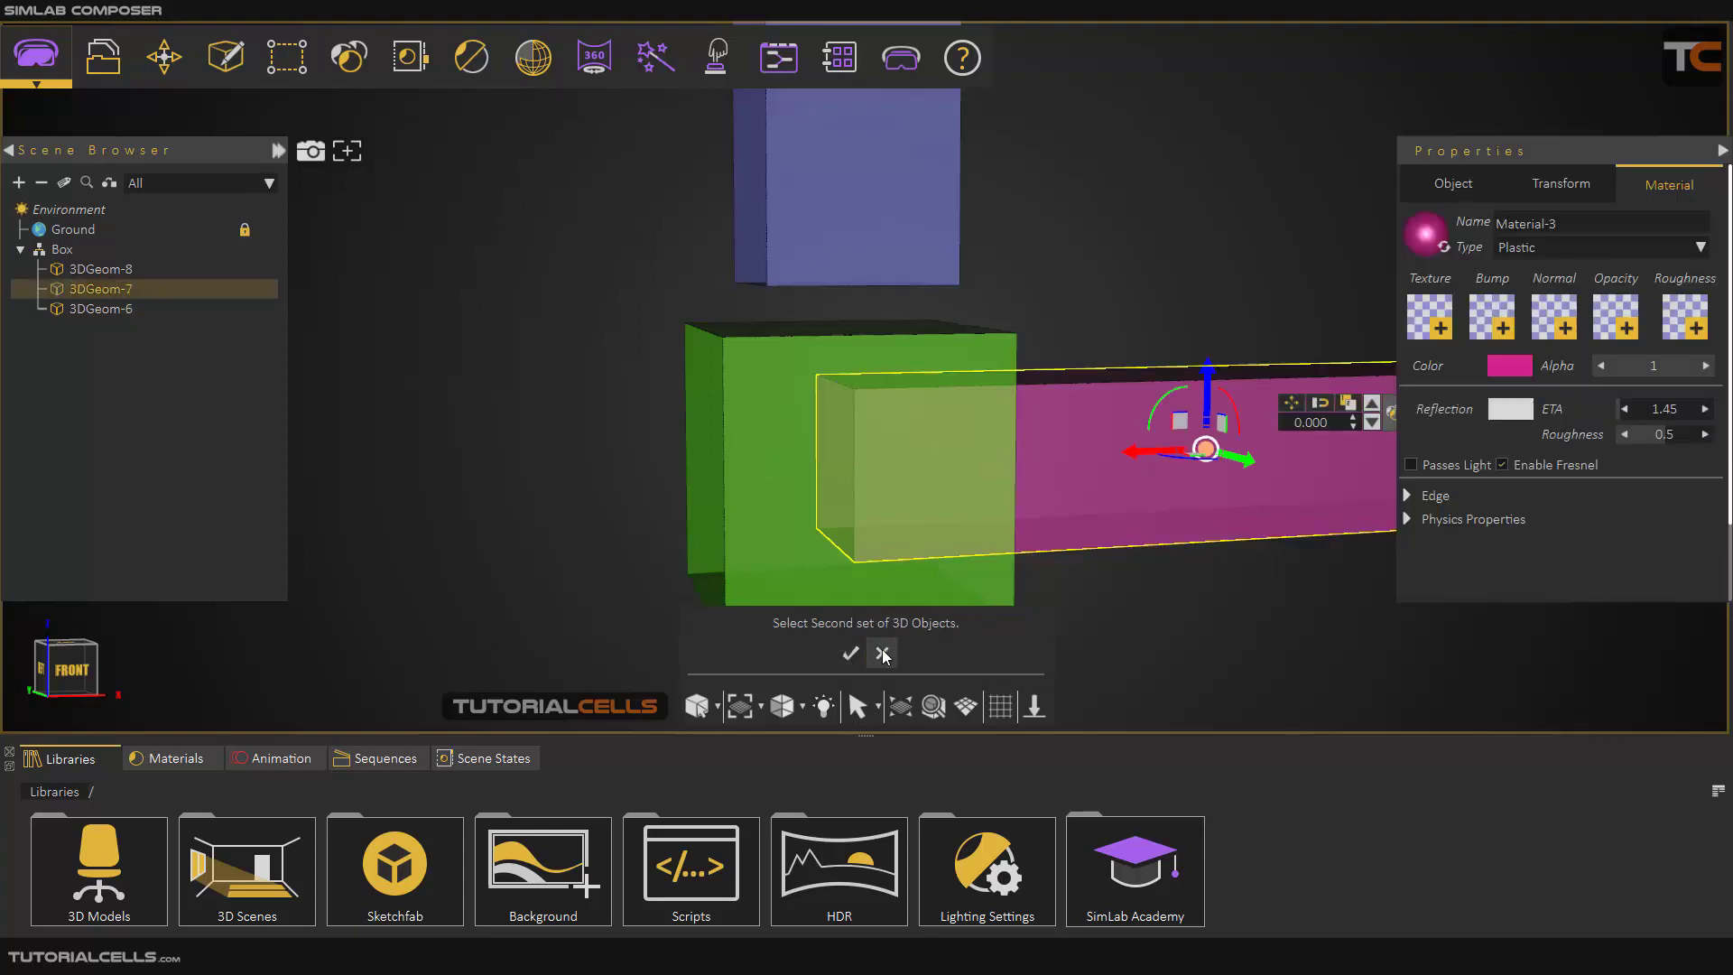
pyautogui.click(849, 654)
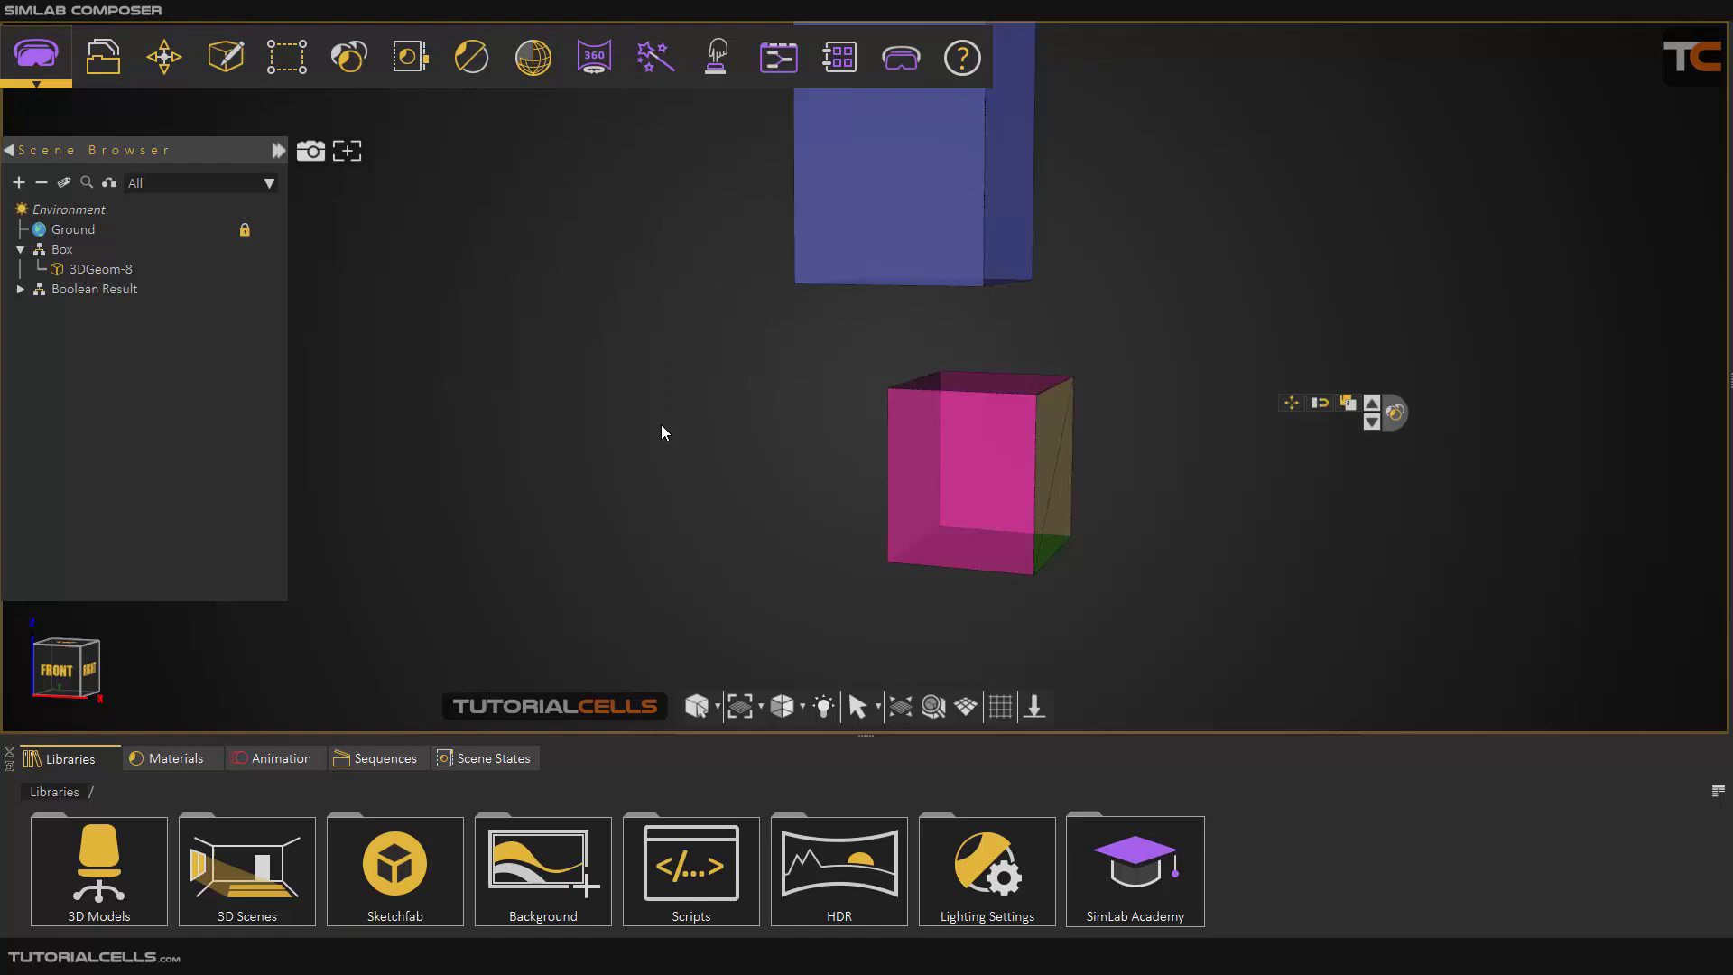
pyautogui.moveTo(663, 432); pyautogui.dragTo(873, 614)
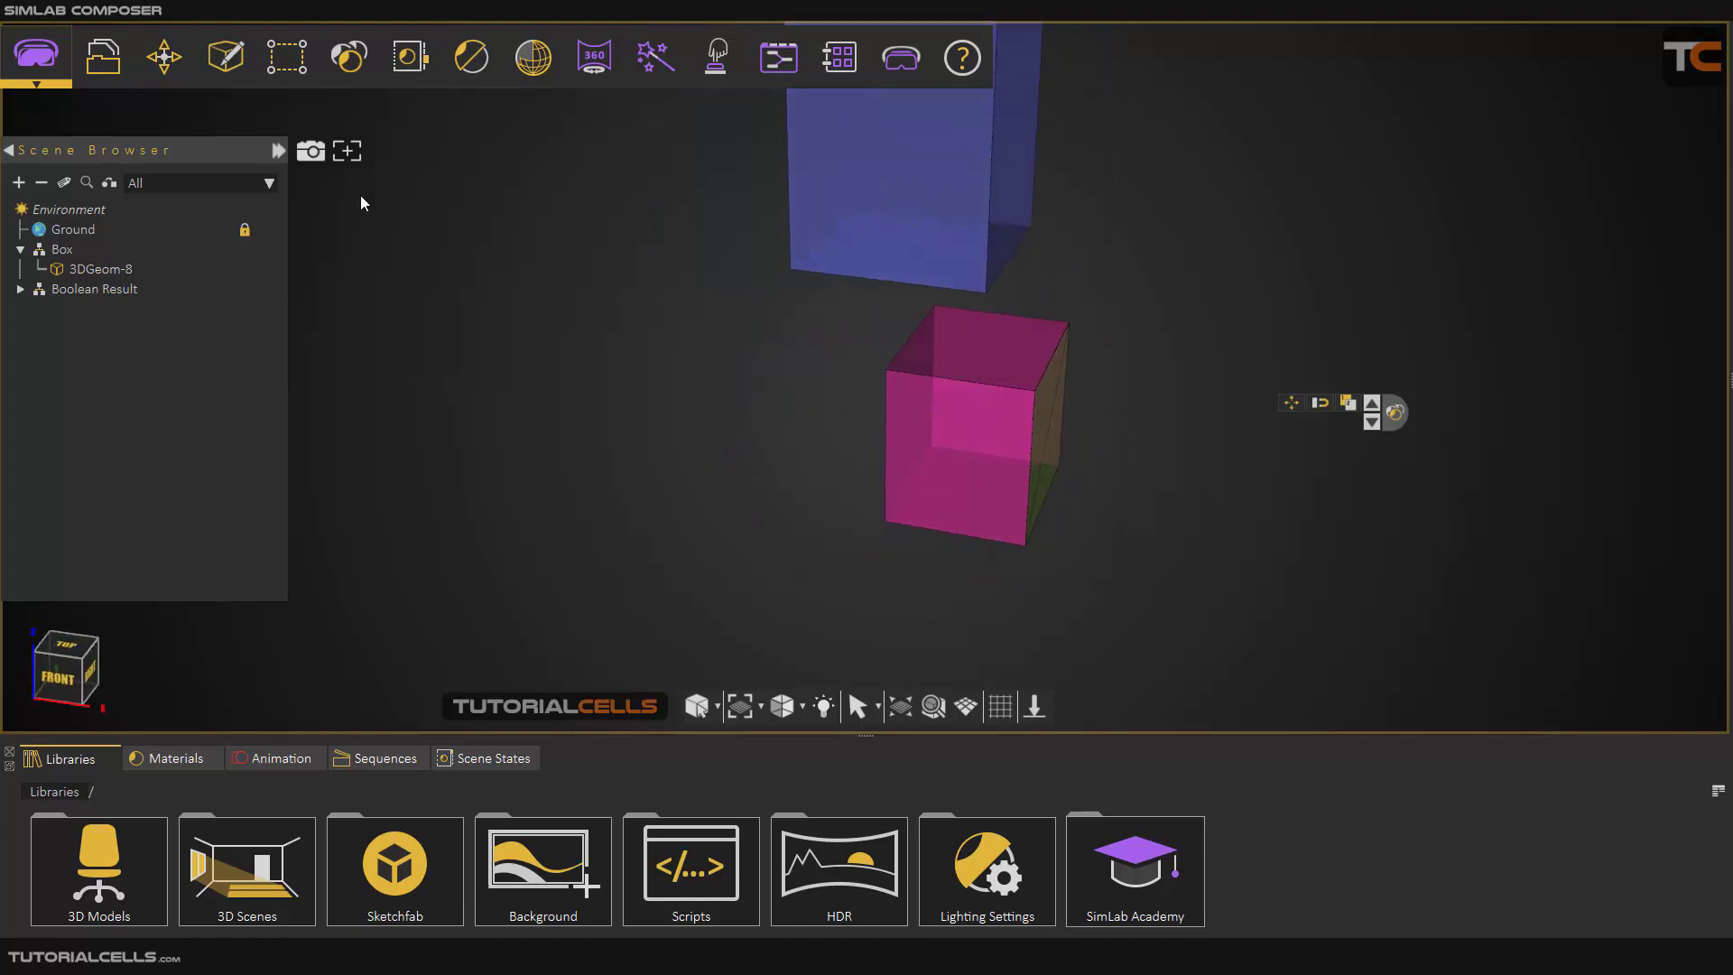
pyautogui.click(285, 56)
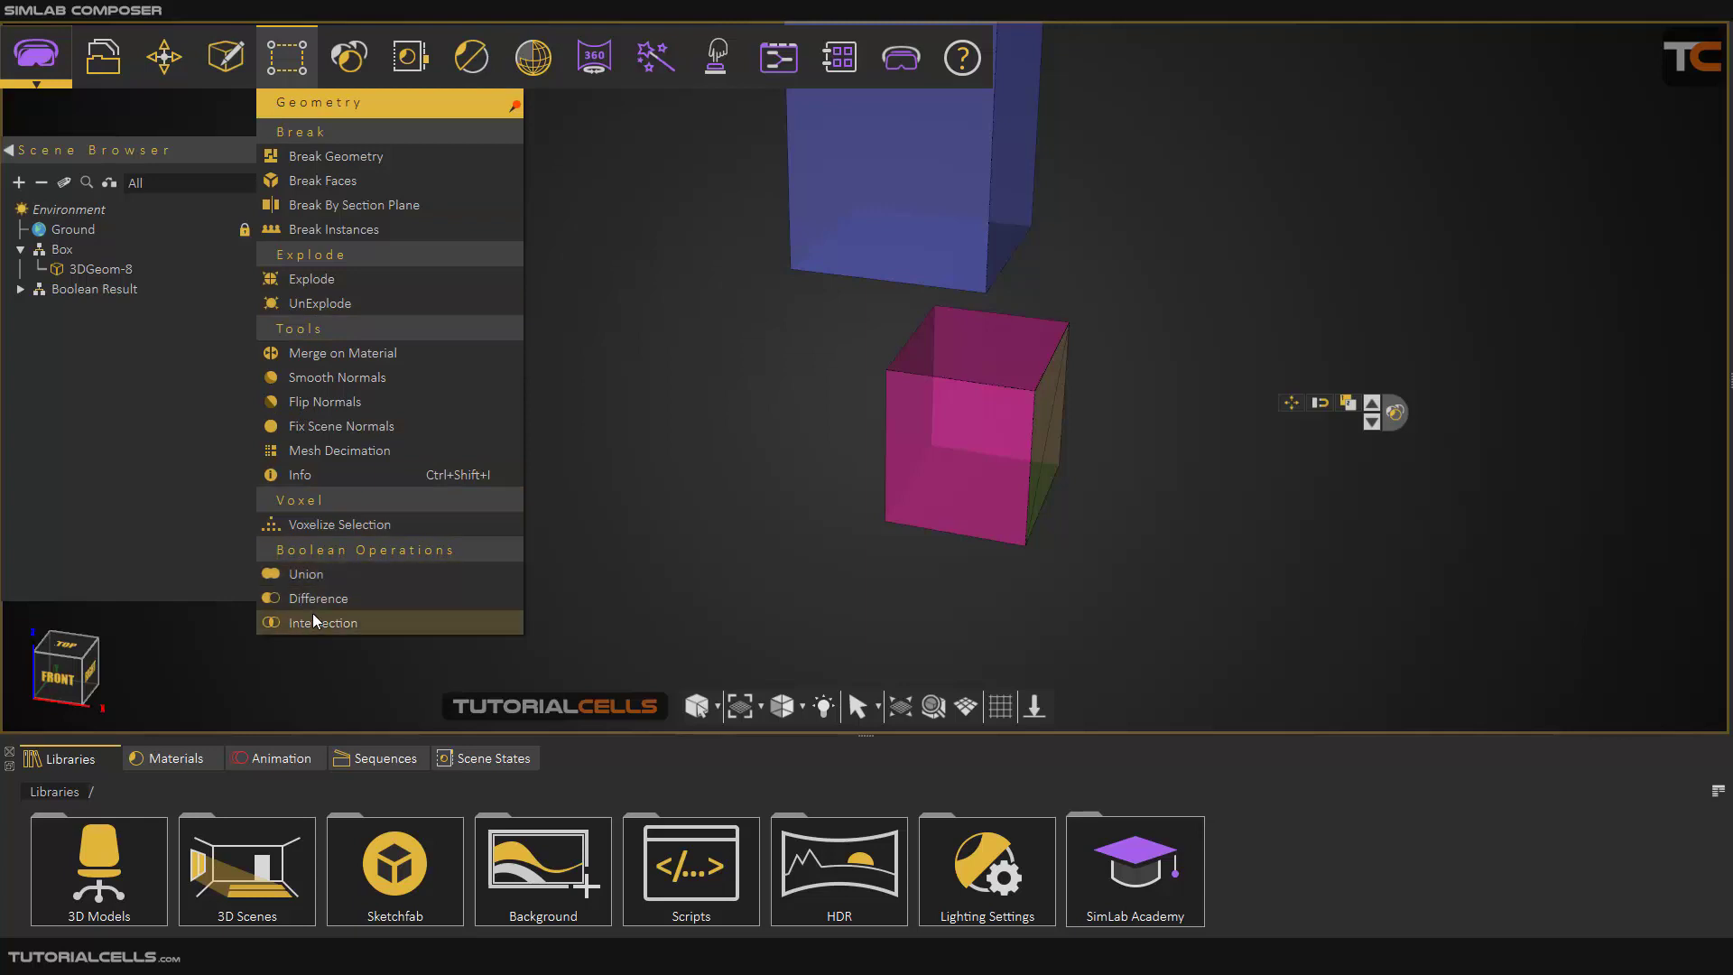
pyautogui.moveTo(320, 598)
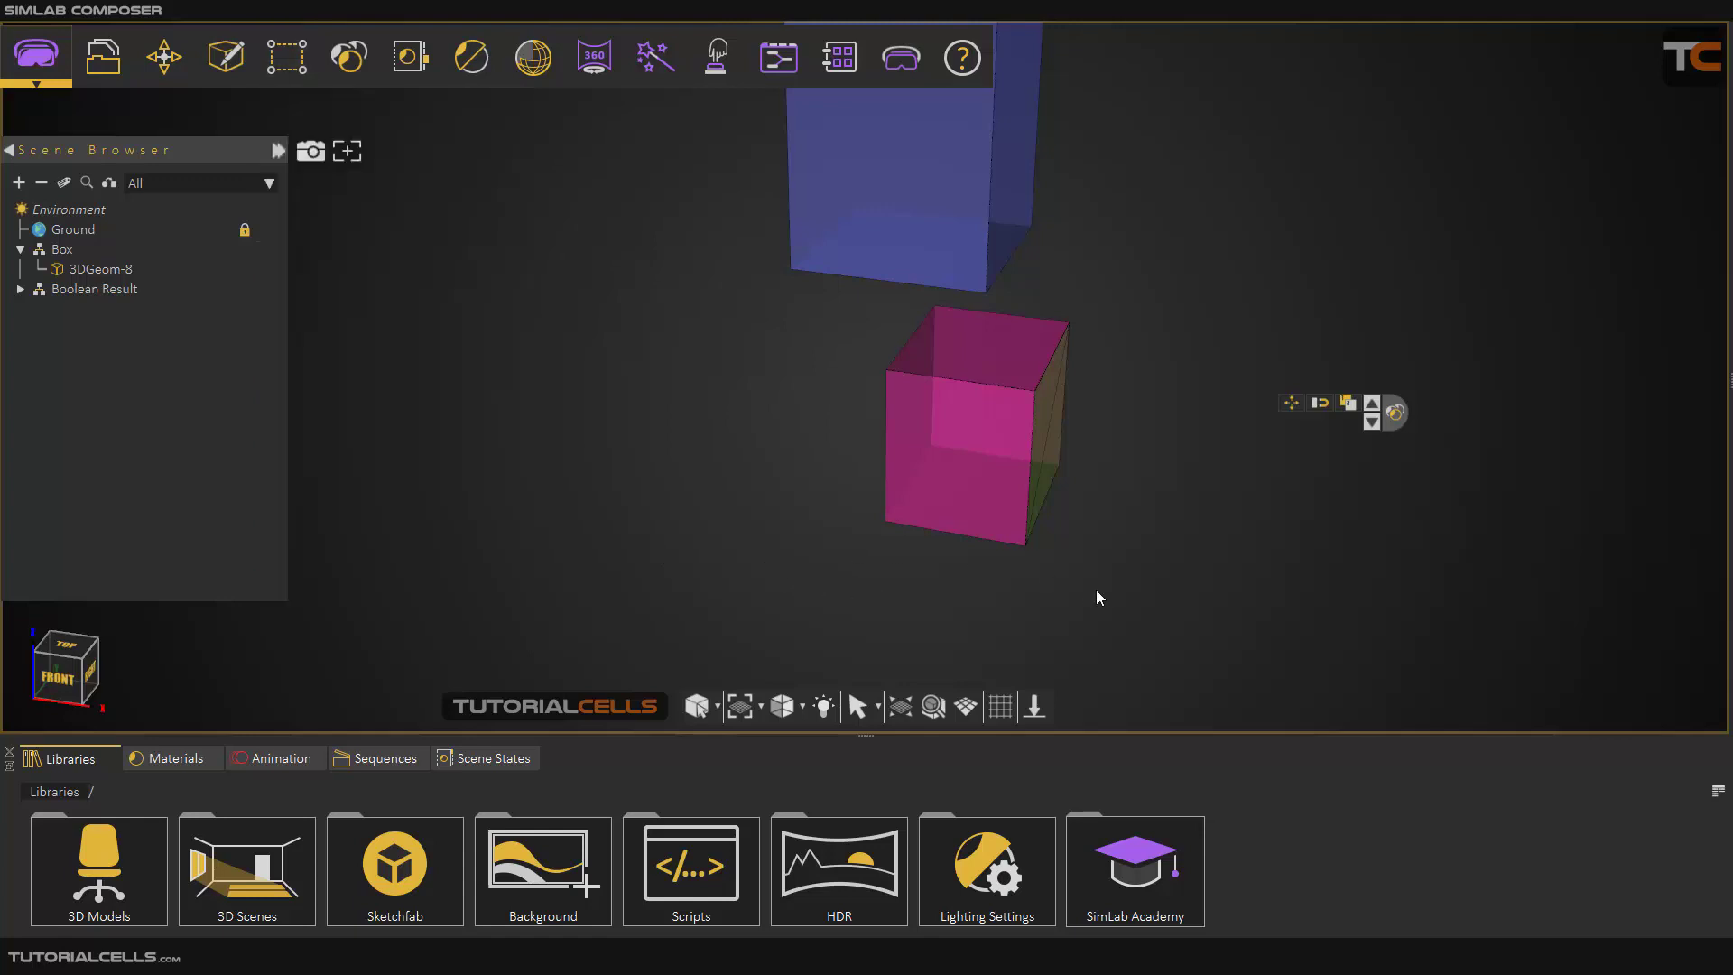
# Dismiss the Geometry menu and open the Create dropdown of lights, shapes and paths
pyautogui.click(223, 55)
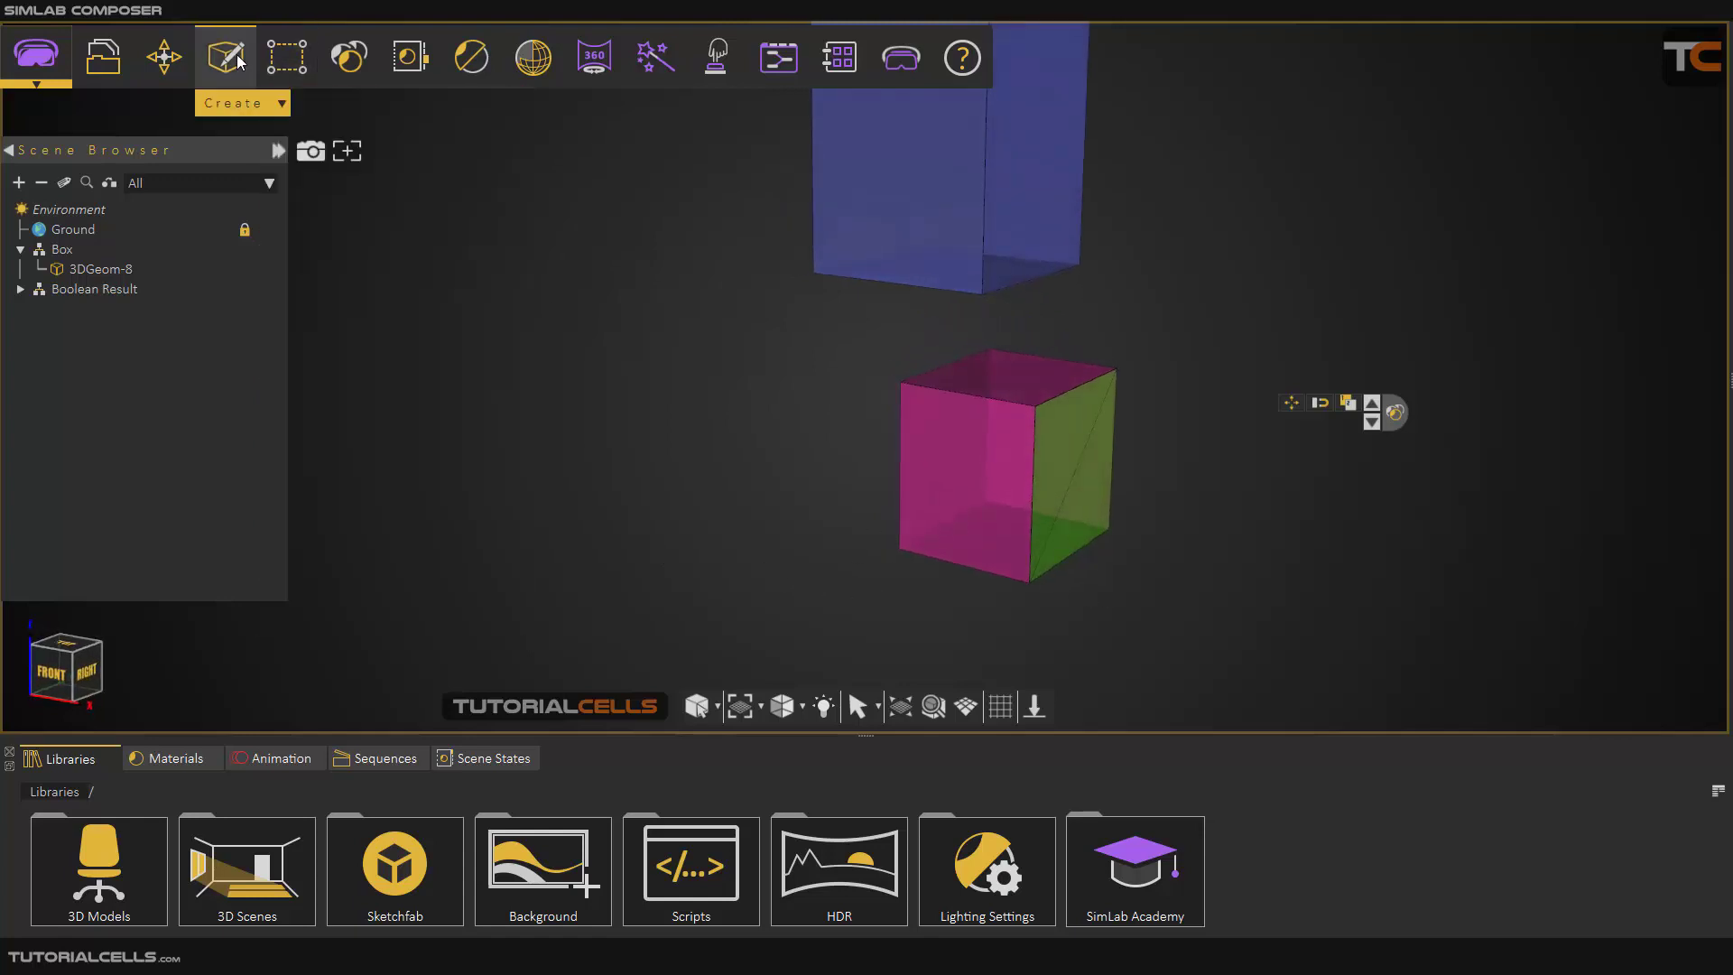
pyautogui.click(223, 56)
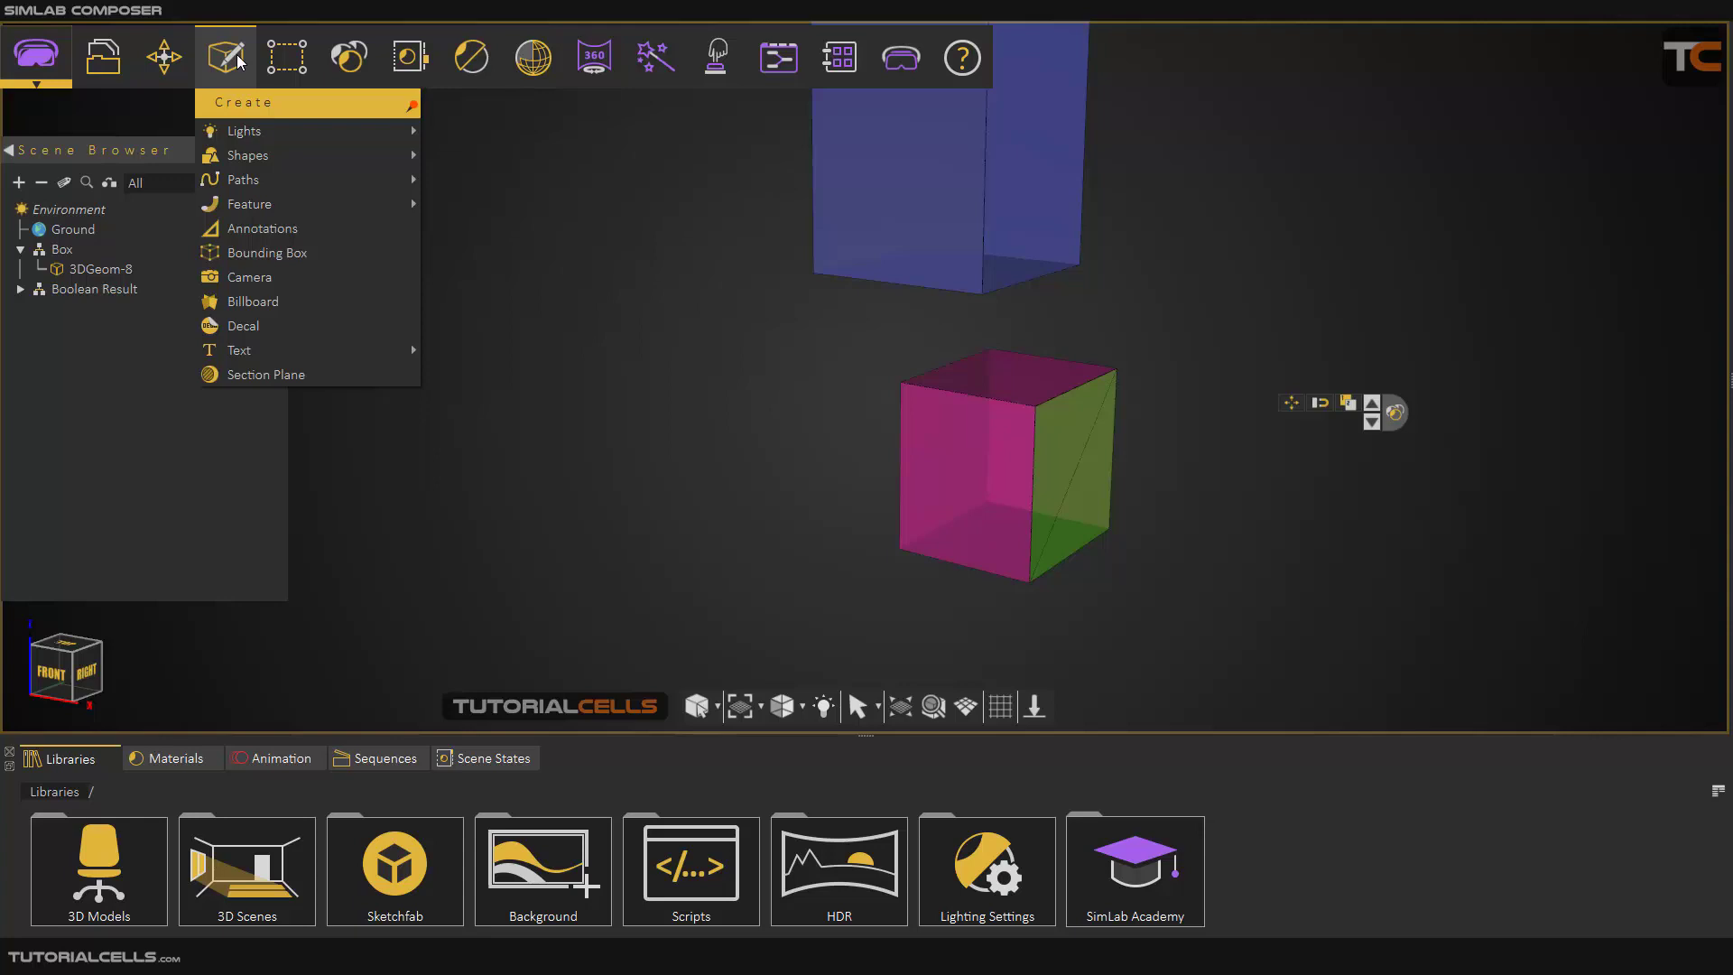
pyautogui.moveTo(281, 252)
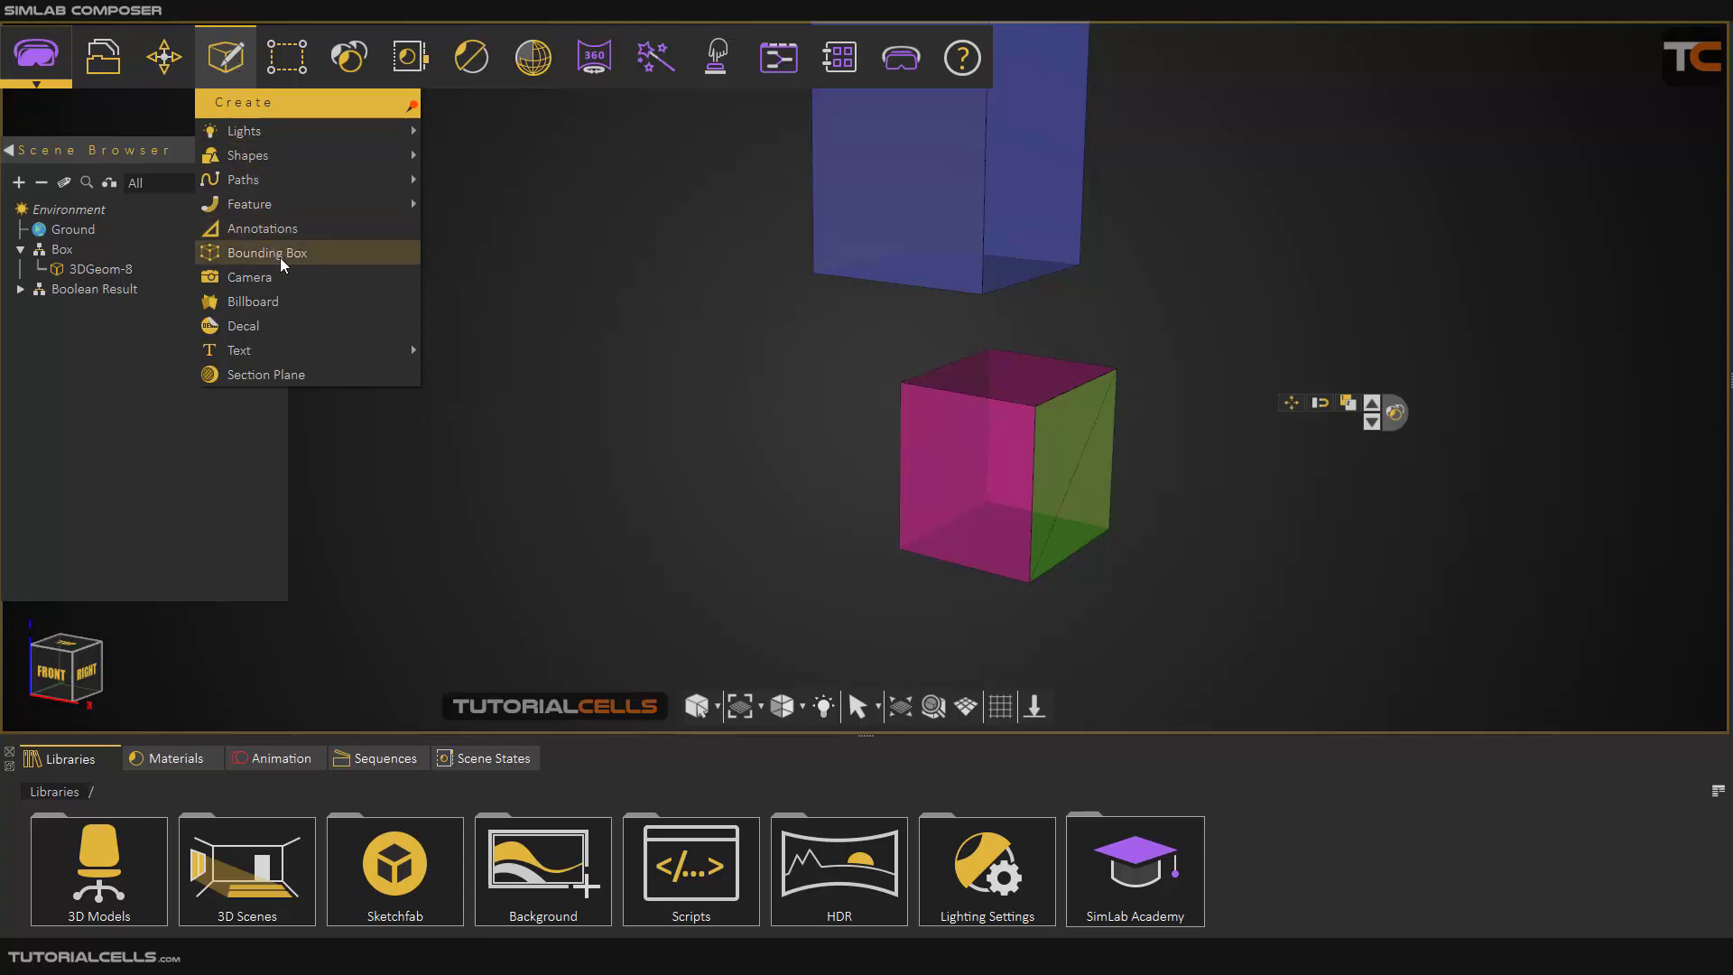